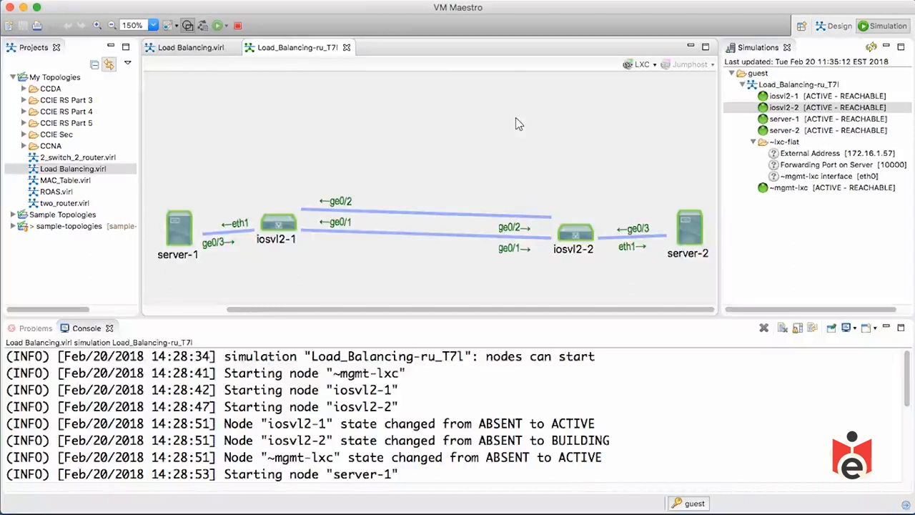
mouse_move(209, 210)
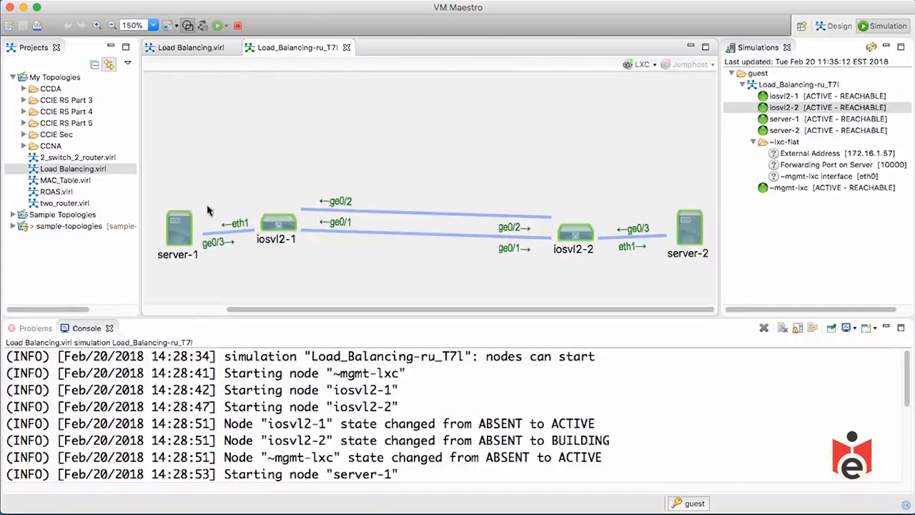
mouse_move(526, 265)
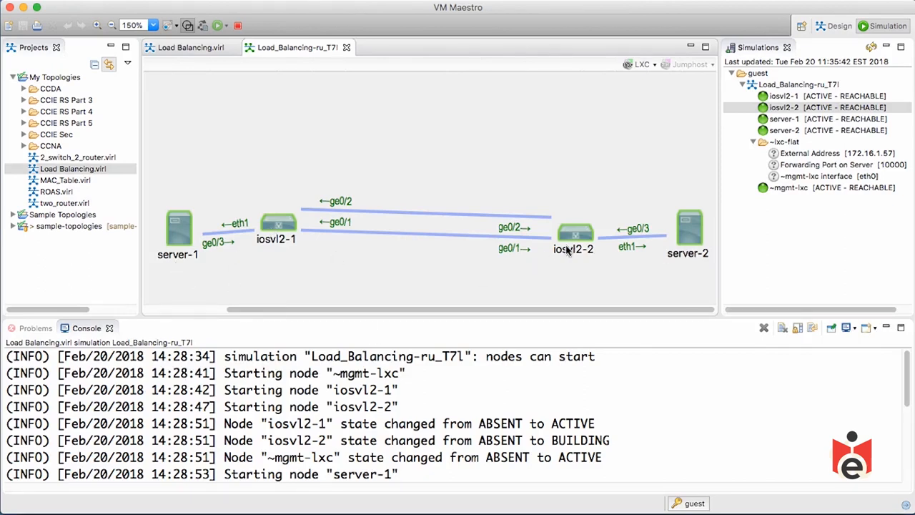
mouse_move(429, 186)
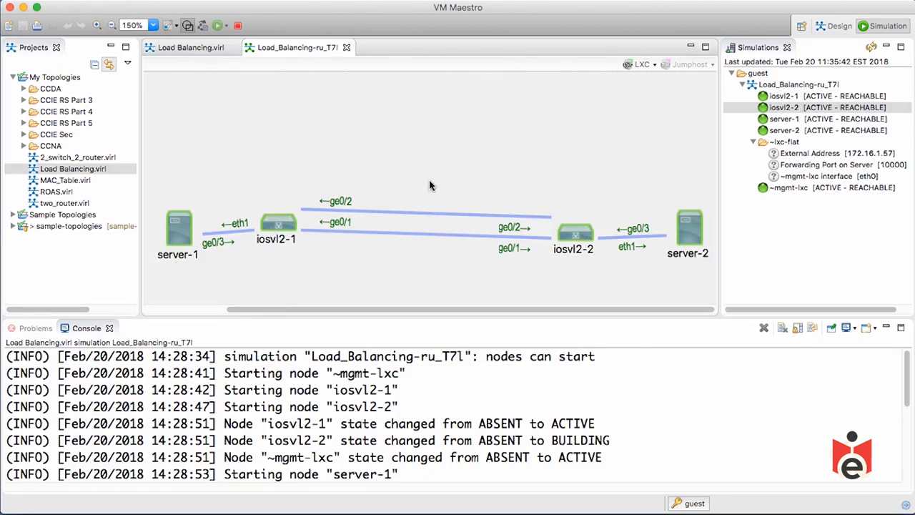
mouse_move(442, 234)
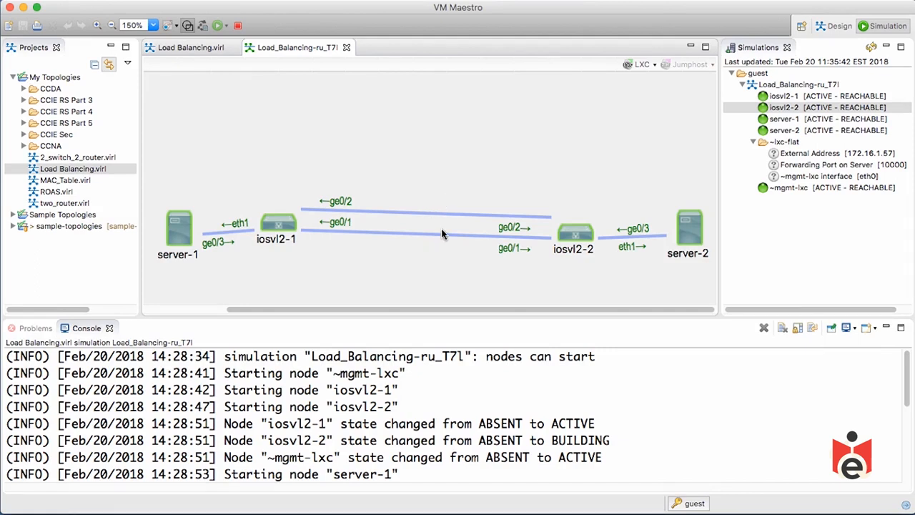
mouse_move(426, 250)
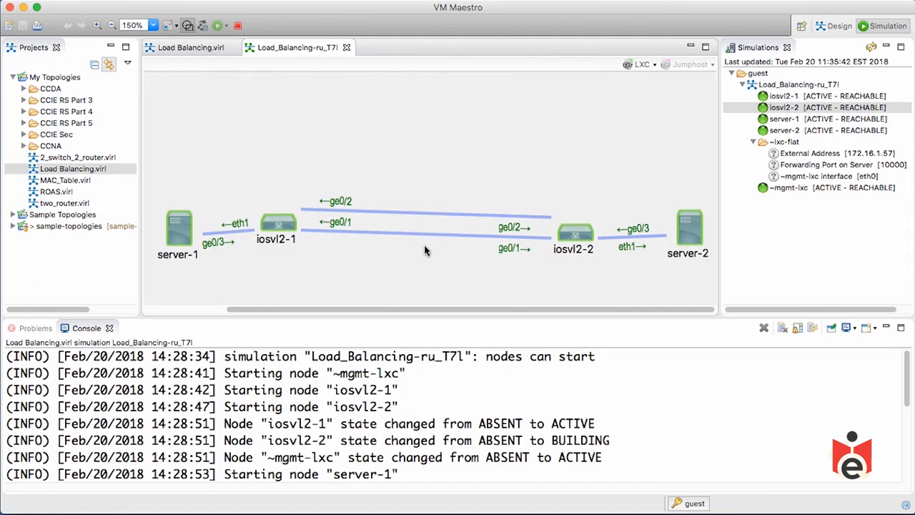
mouse_move(436, 257)
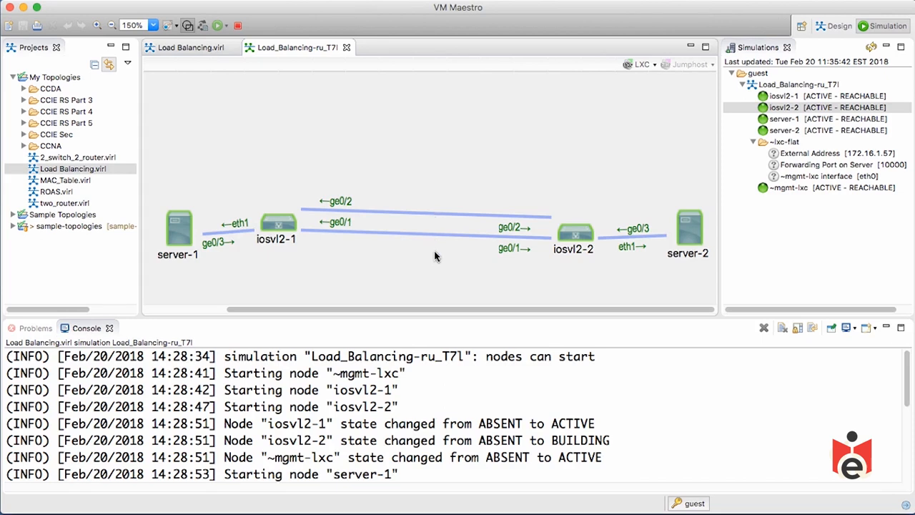
mouse_move(429, 269)
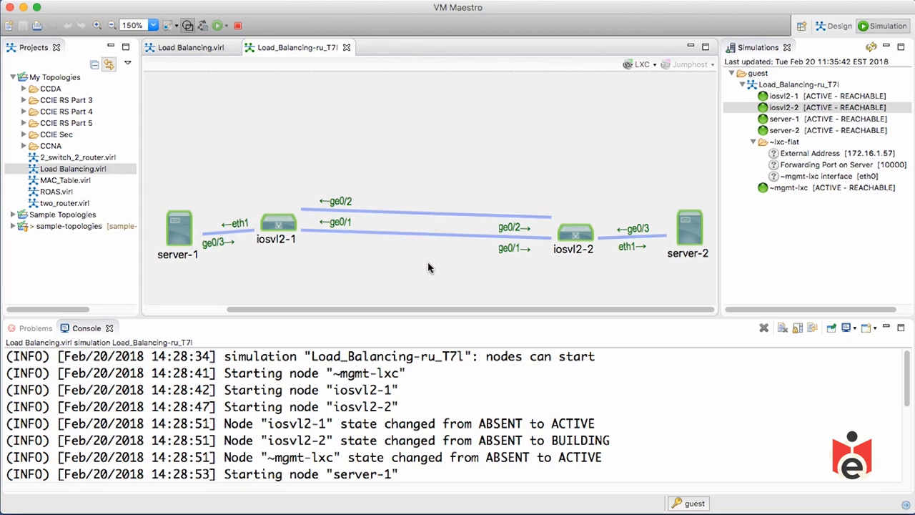
mouse_move(421, 246)
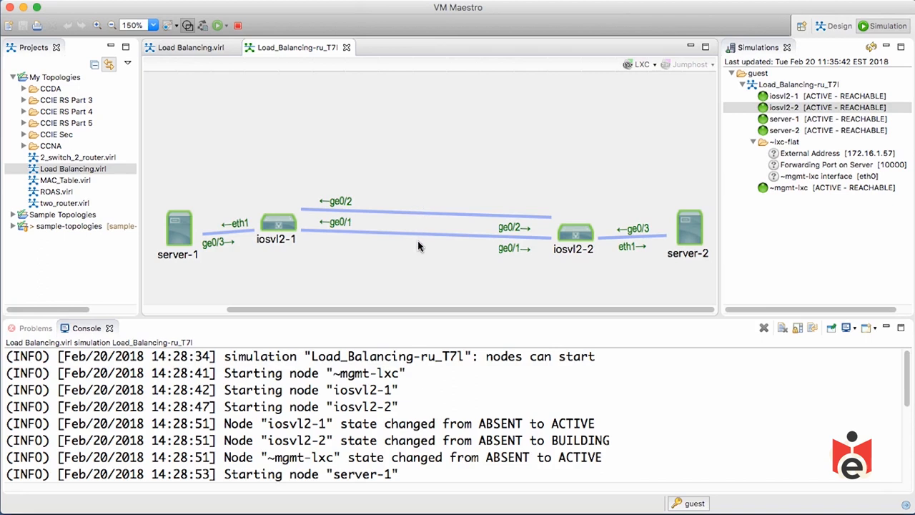
mouse_move(422, 252)
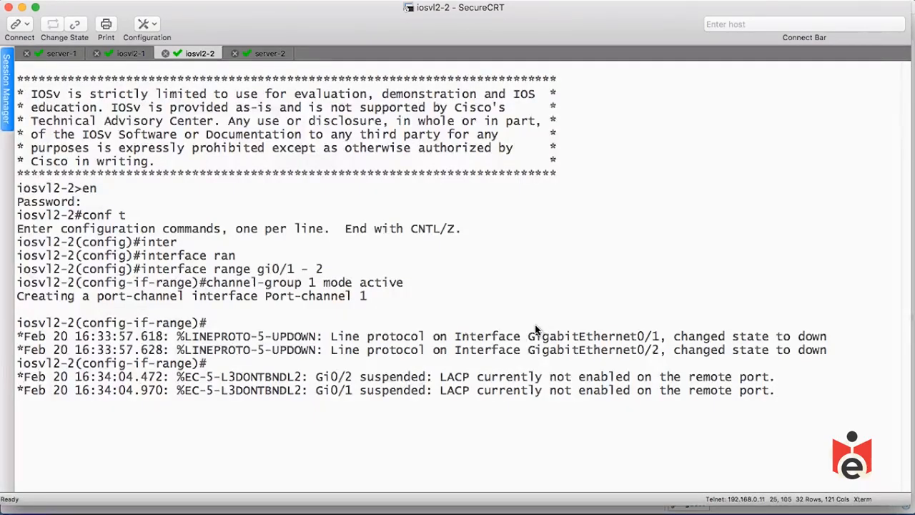
mouse_move(323, 302)
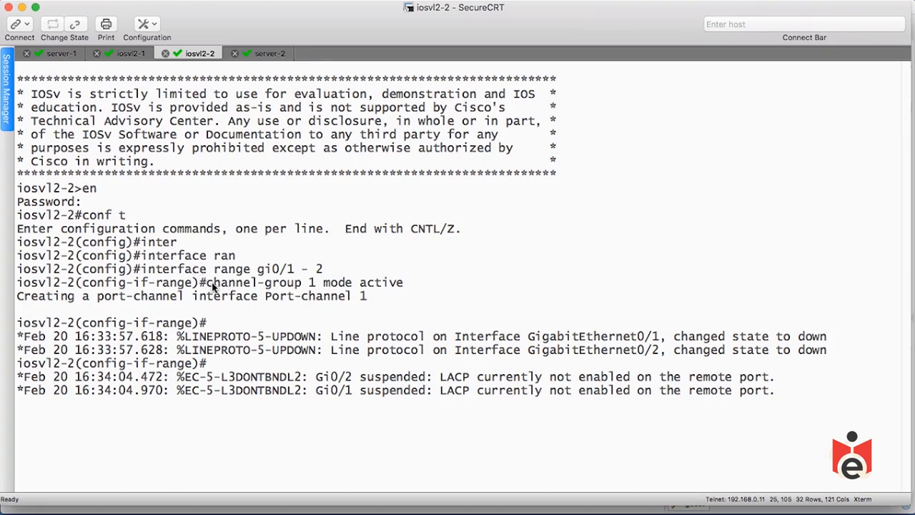
- Highlight iosvl2-2's gi0/1-2 range, channel-group 1, mode active and LACP message, then move to iosvl2-1
drag(259, 269, 324, 269)
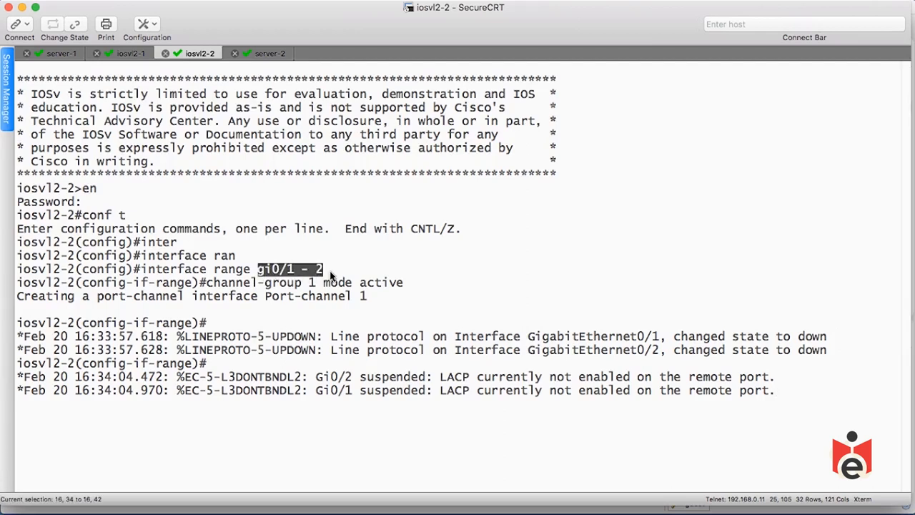
mouse_move(271, 299)
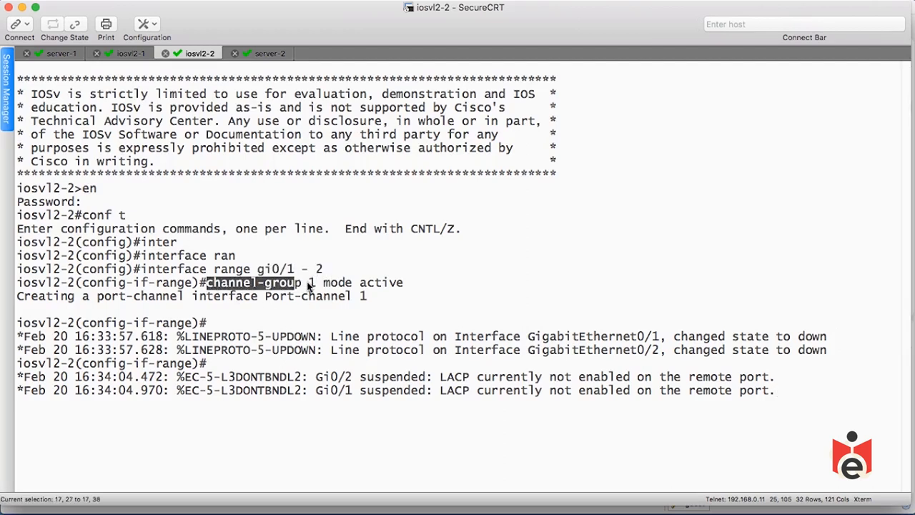
drag(300, 283, 404, 283)
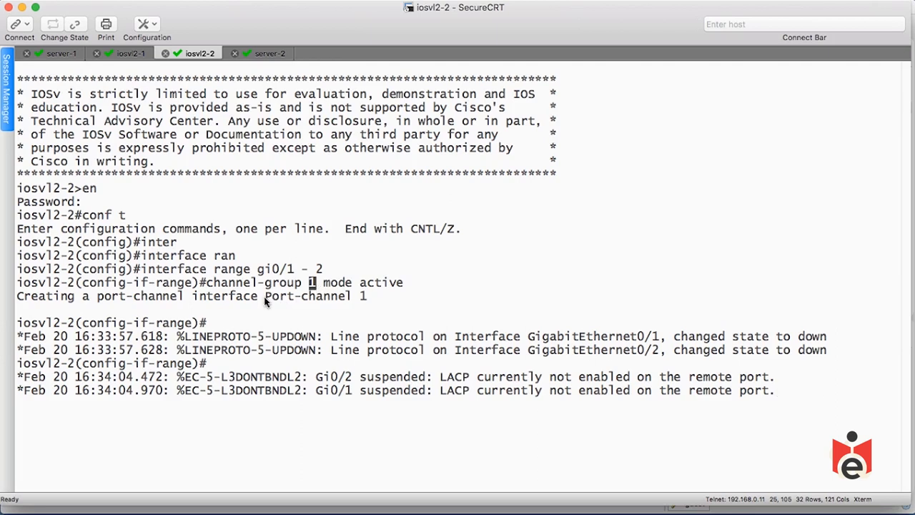
double_click(314, 296)
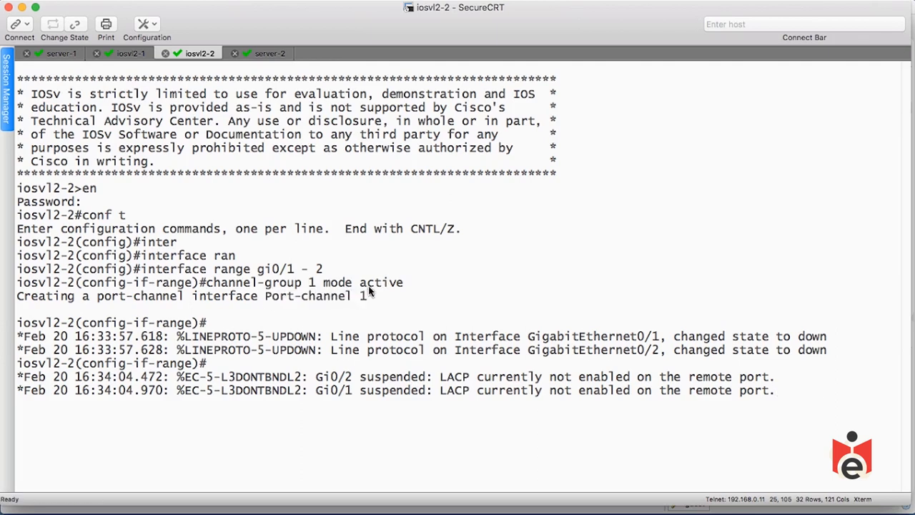
double_click(381, 282)
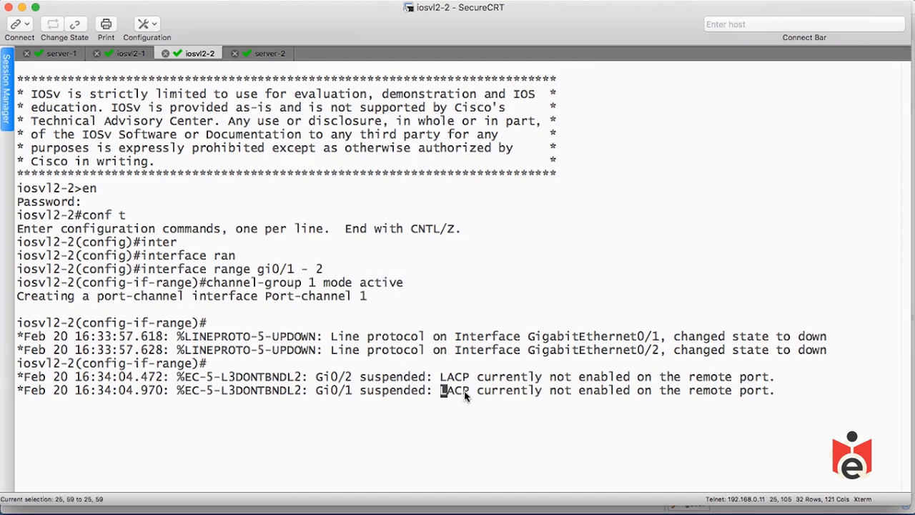
double_click(455, 390)
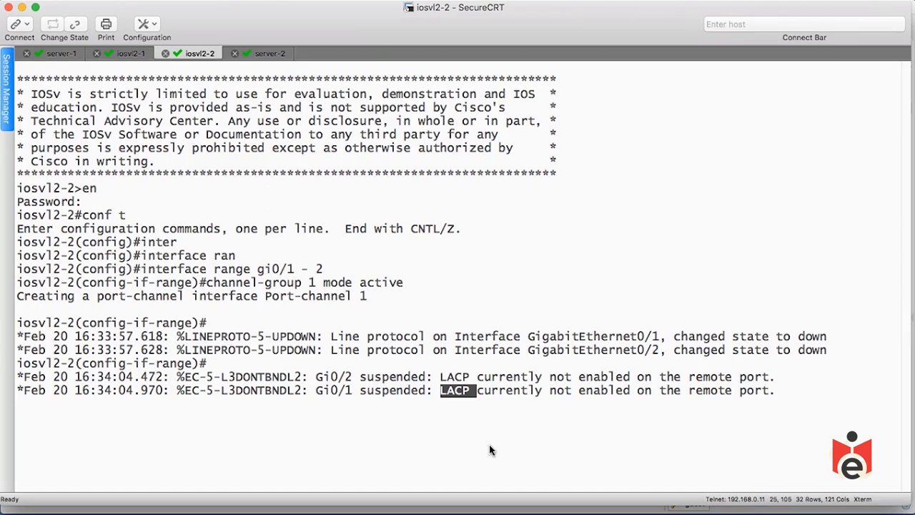
mouse_move(140, 80)
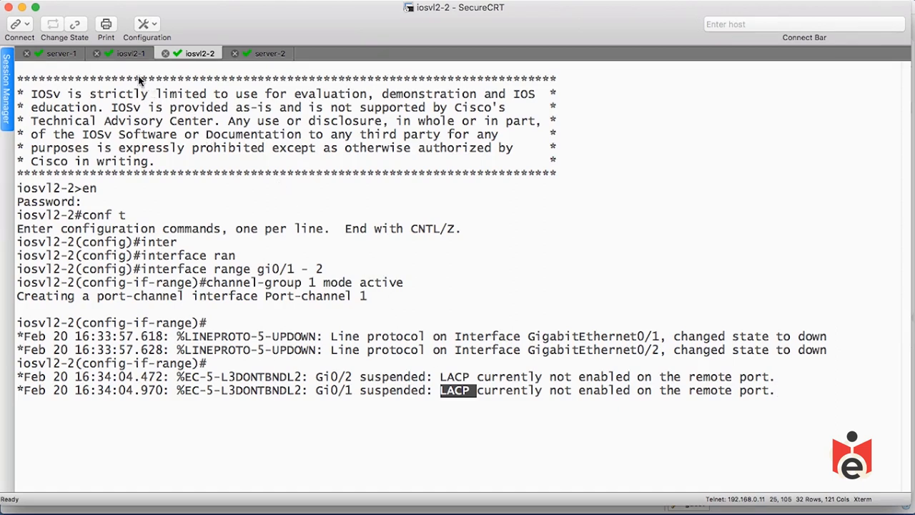
click(131, 53)
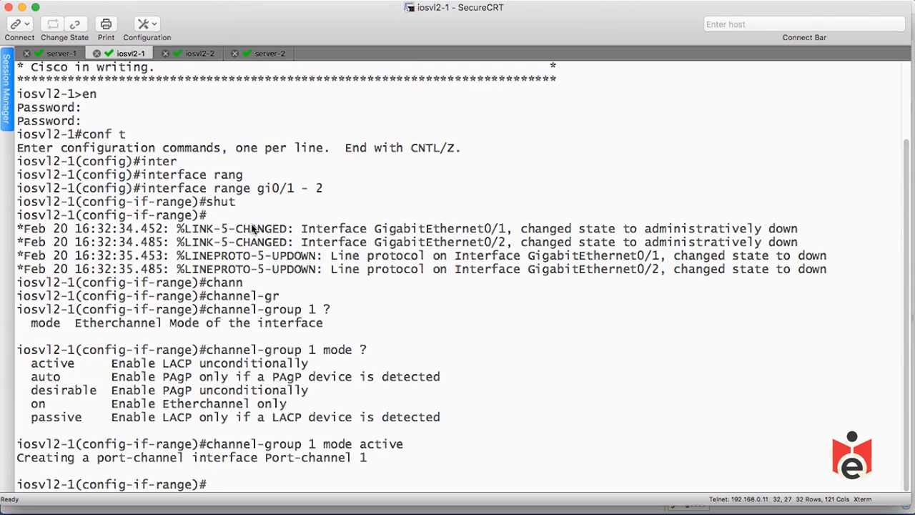
mouse_move(299, 355)
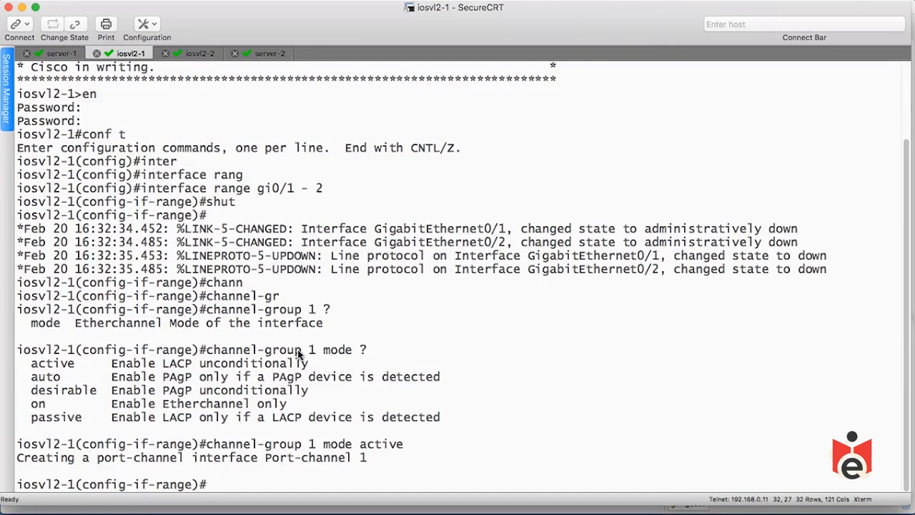
- Run no shutdown on iosvl2-1 to bring the links and Port-channel1 up, then move to server-1
text(no shutdown)
text(end)
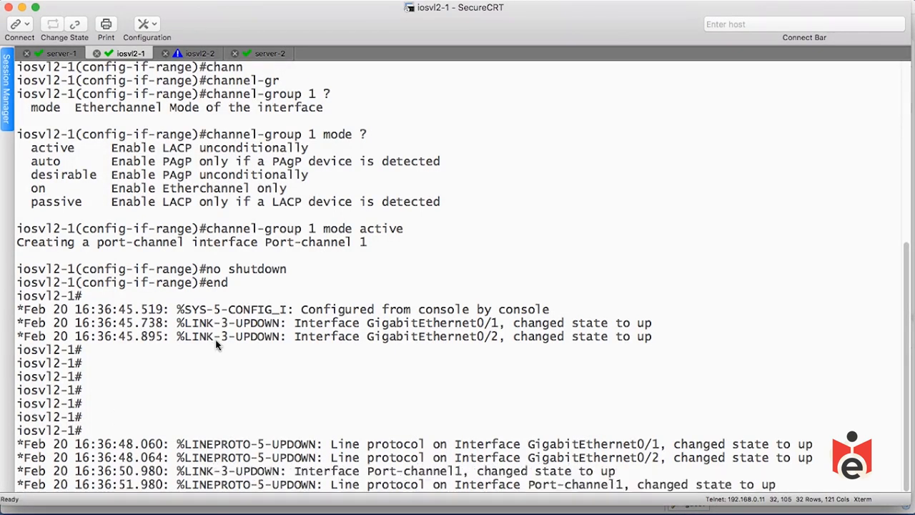
scroll(down, 3)
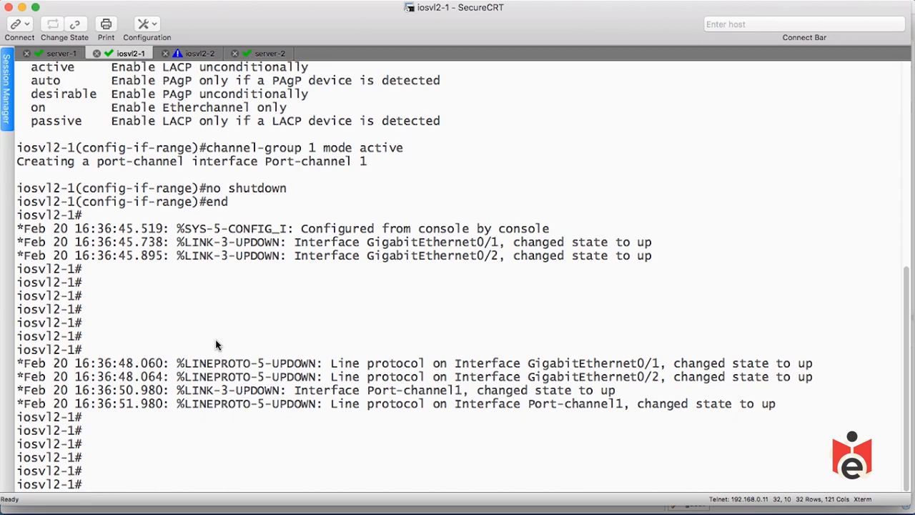
mouse_move(69, 286)
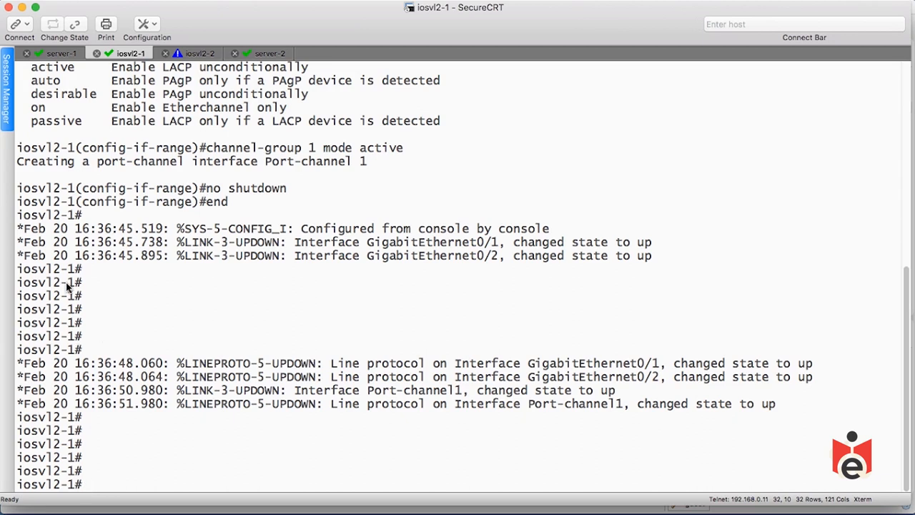
click(60, 53)
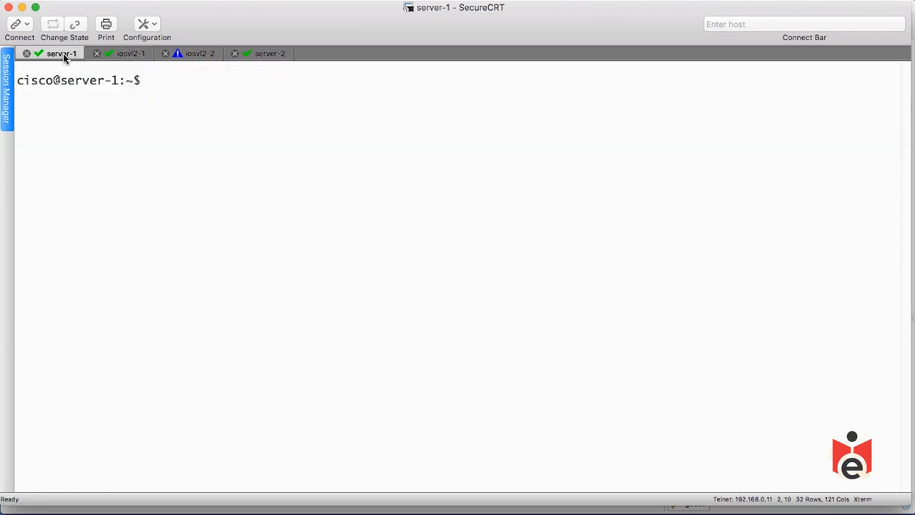
mouse_move(143, 148)
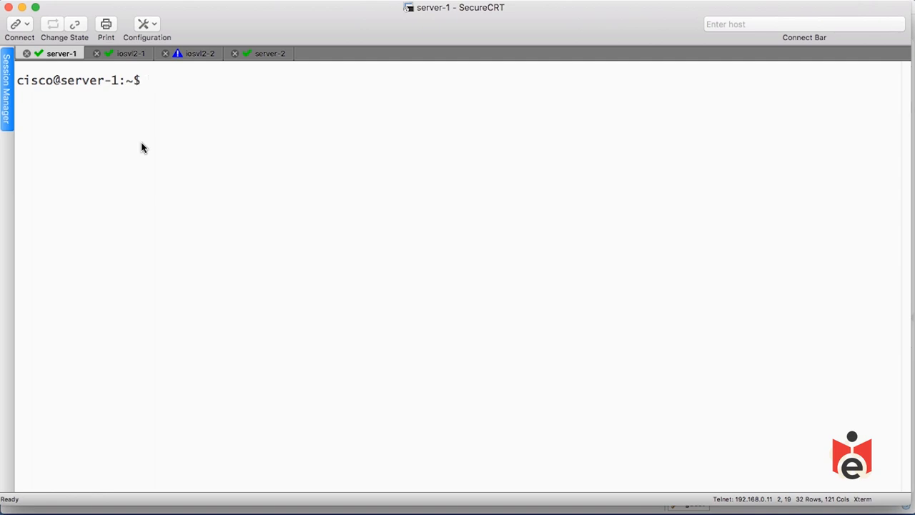
- Run ifconfig on server-1, then ping a 10.0.0 target address
text(ifco)
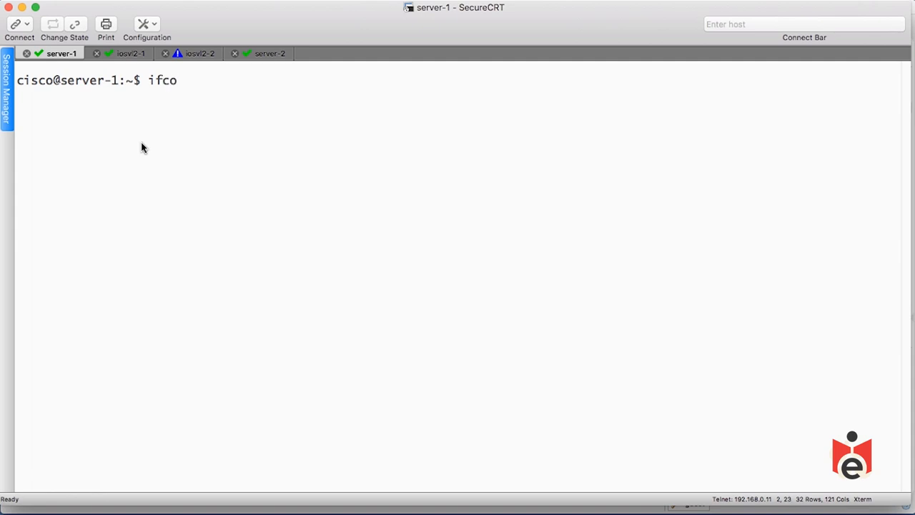
key(Return)
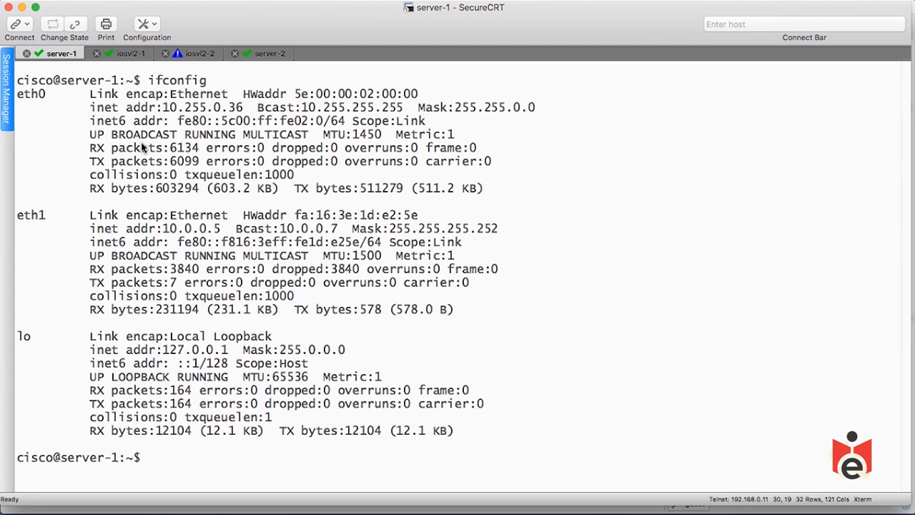
mouse_move(170, 237)
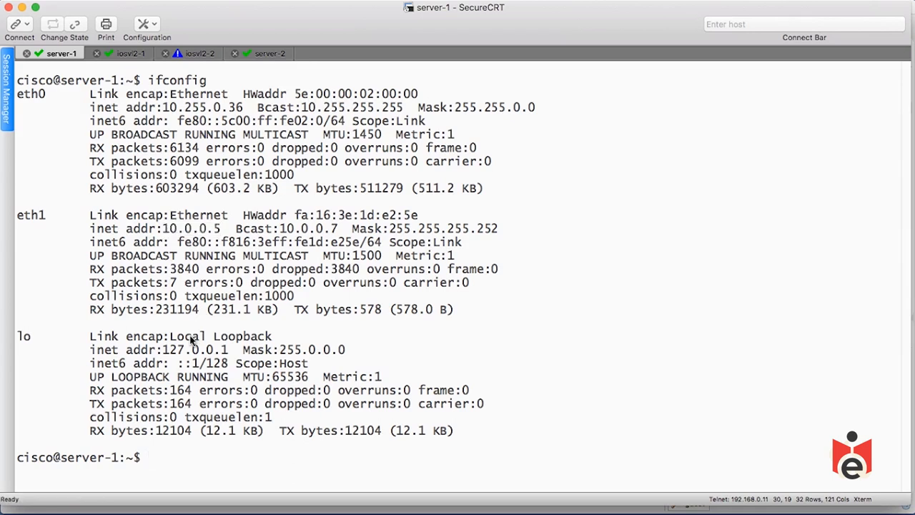
text(ping)
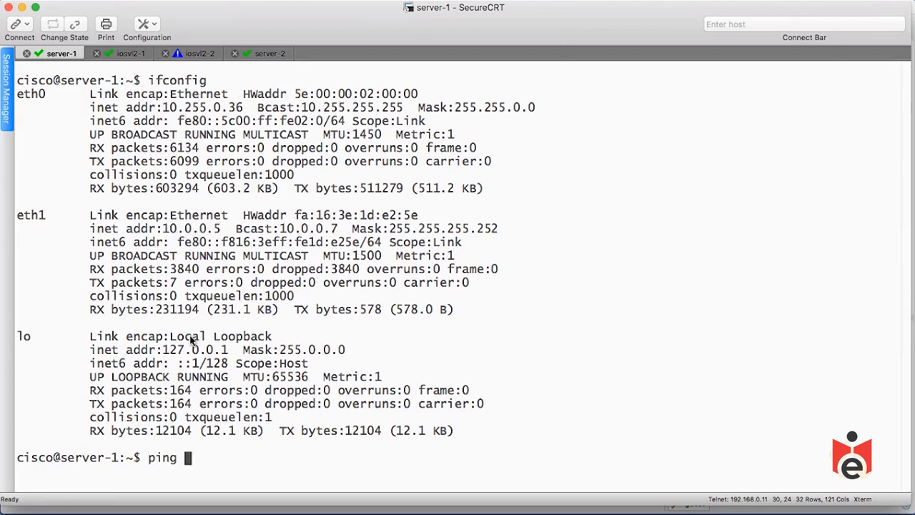
text(10)
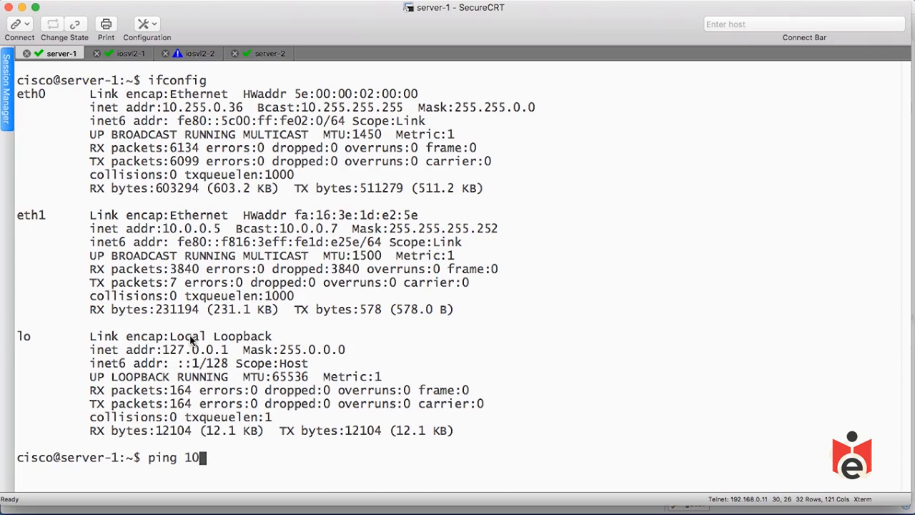
text(.0.0)
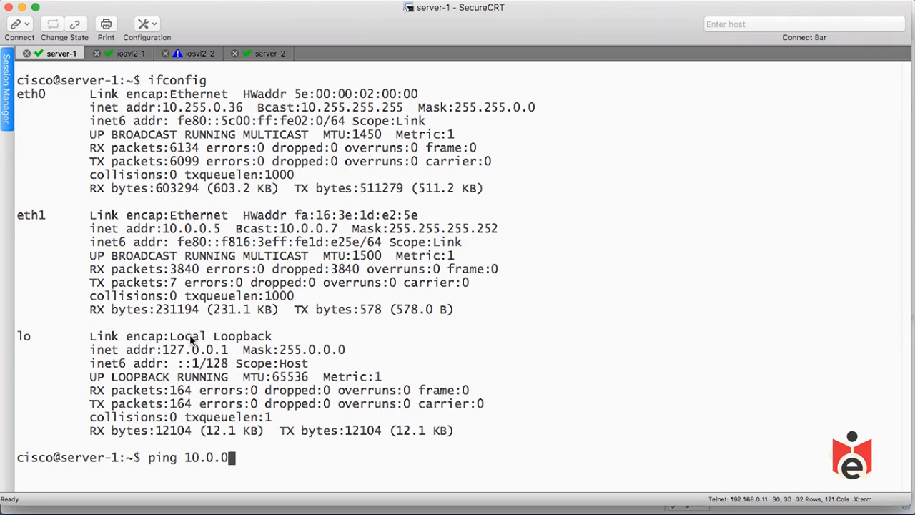
key(Return)
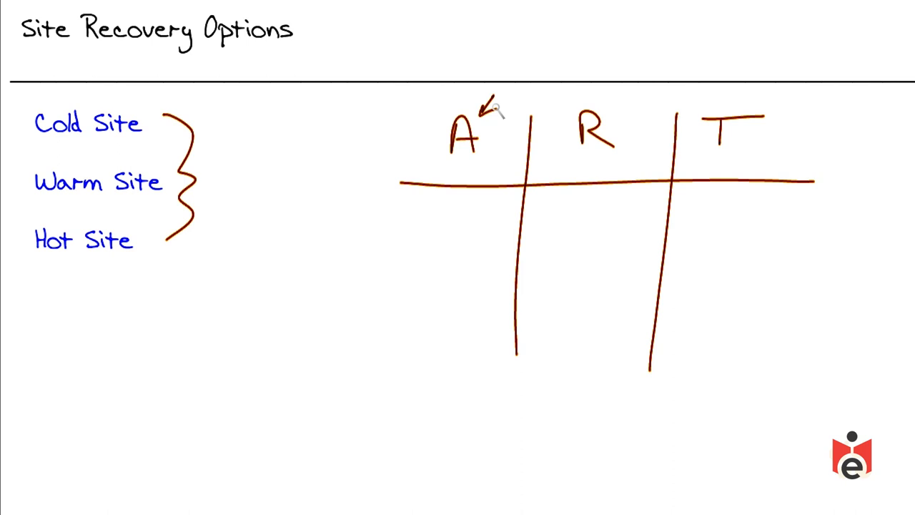
mouse_move(618, 100)
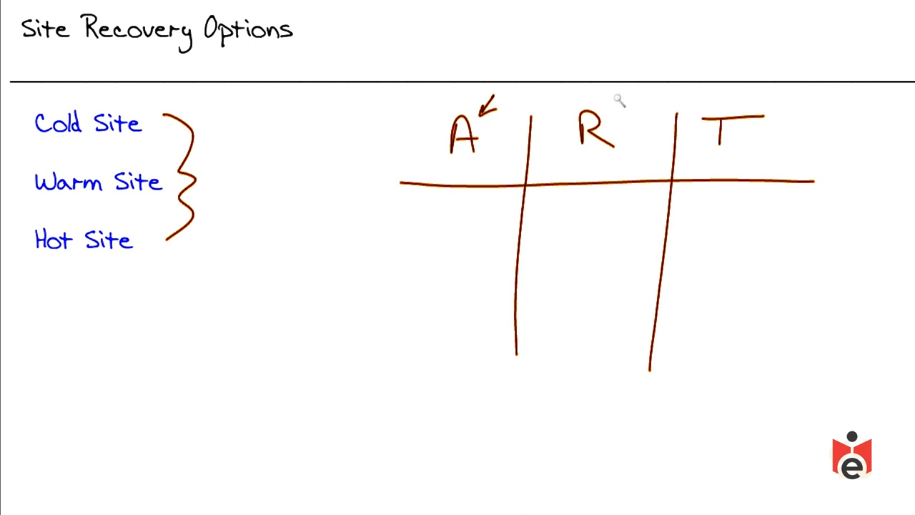
- Draw an arrow pointing at the R column heading on the whiteboard
drag(636, 111, 612, 122)
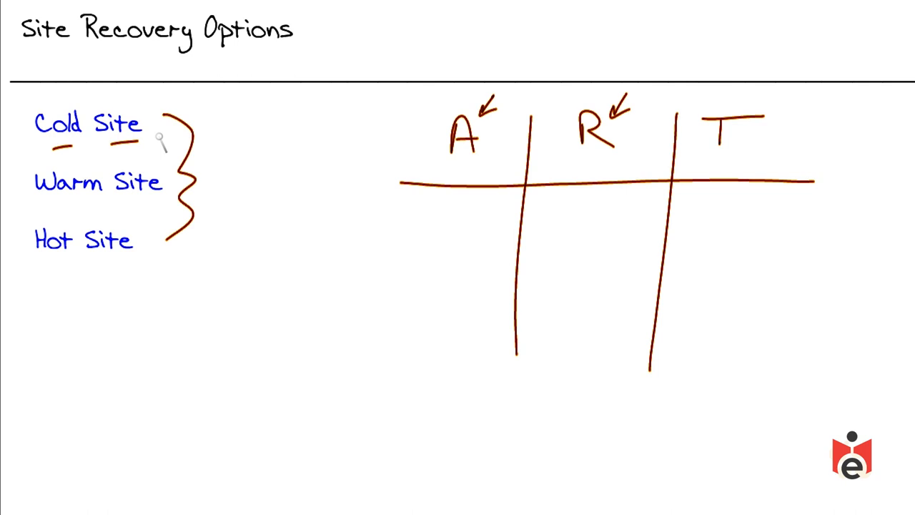
mouse_move(704, 200)
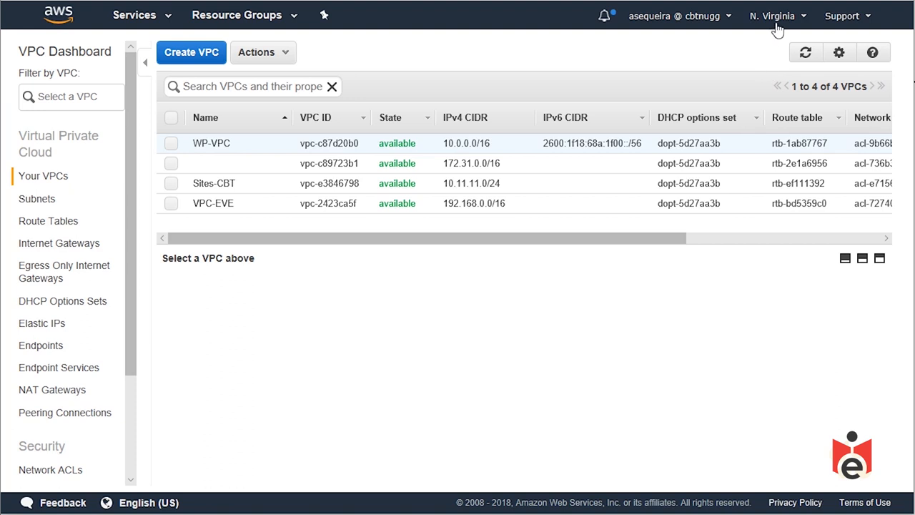
mouse_move(778, 23)
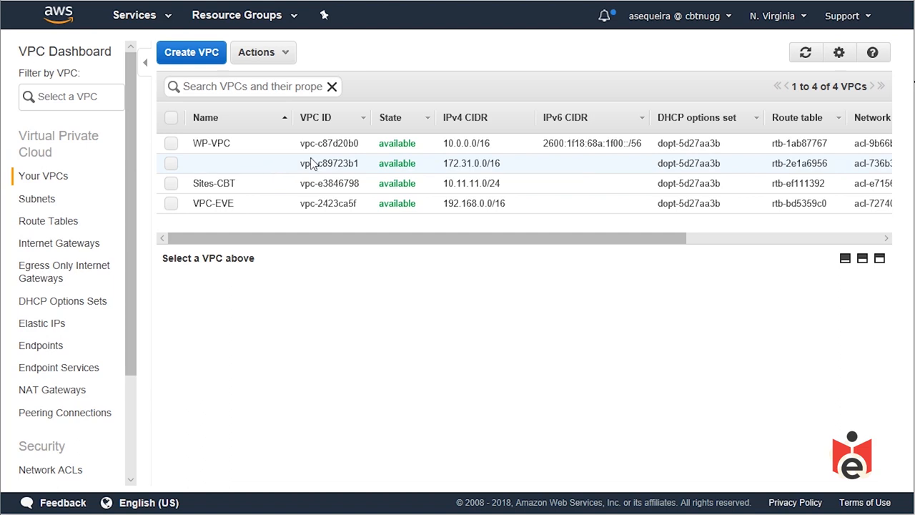
mouse_move(389, 166)
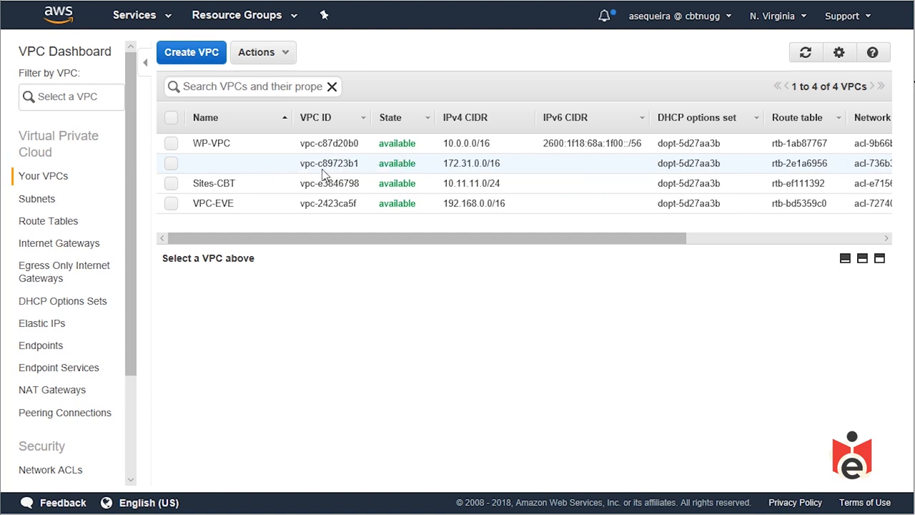
mouse_move(252, 183)
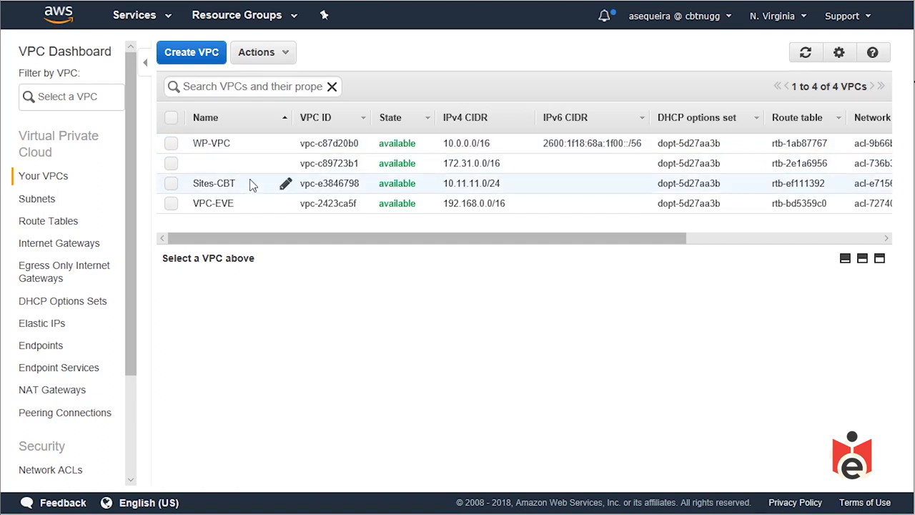
mouse_move(240, 206)
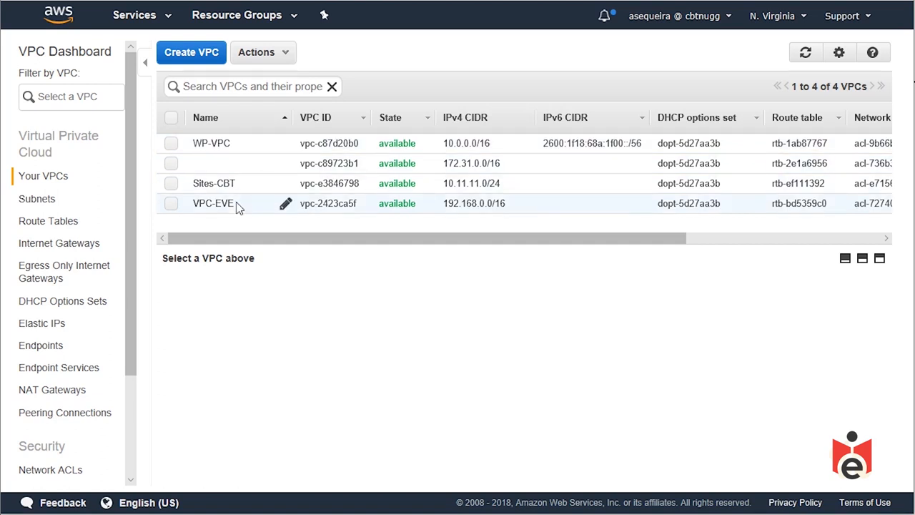
mouse_move(226, 189)
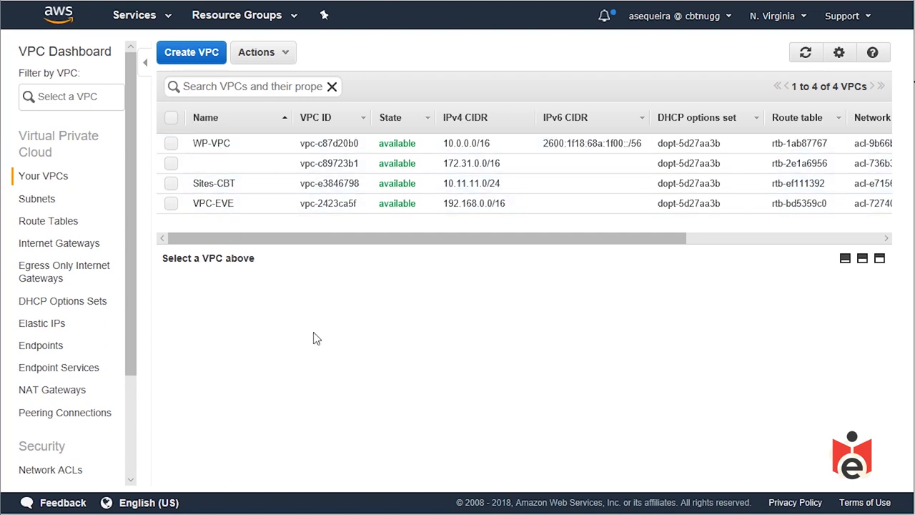
mouse_move(784, 26)
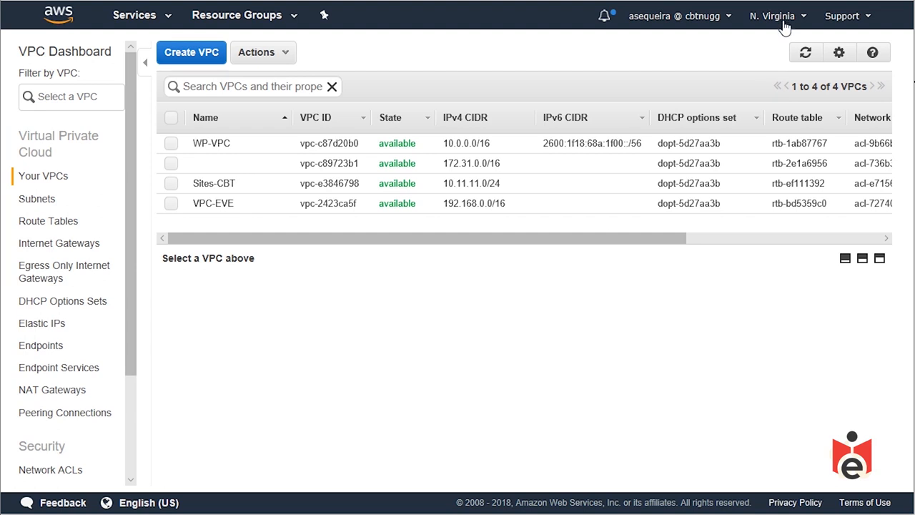
mouse_move(685, 283)
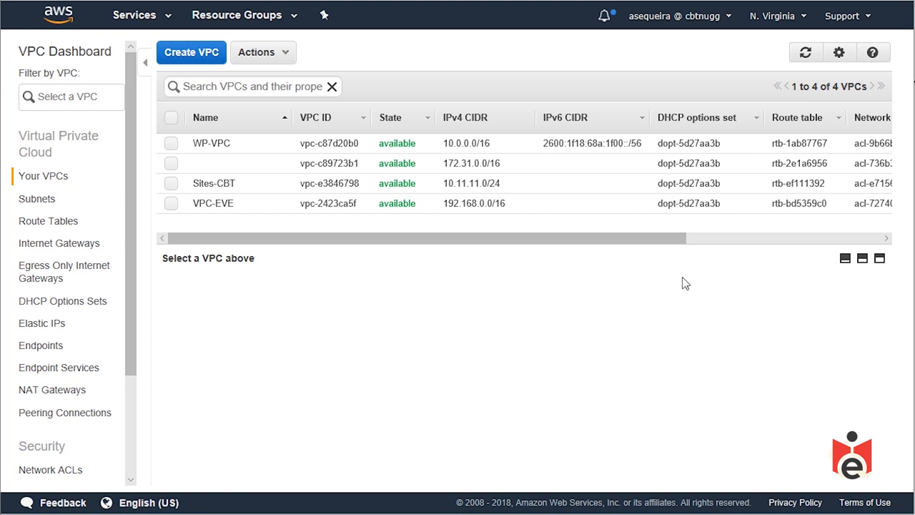
mouse_move(778, 16)
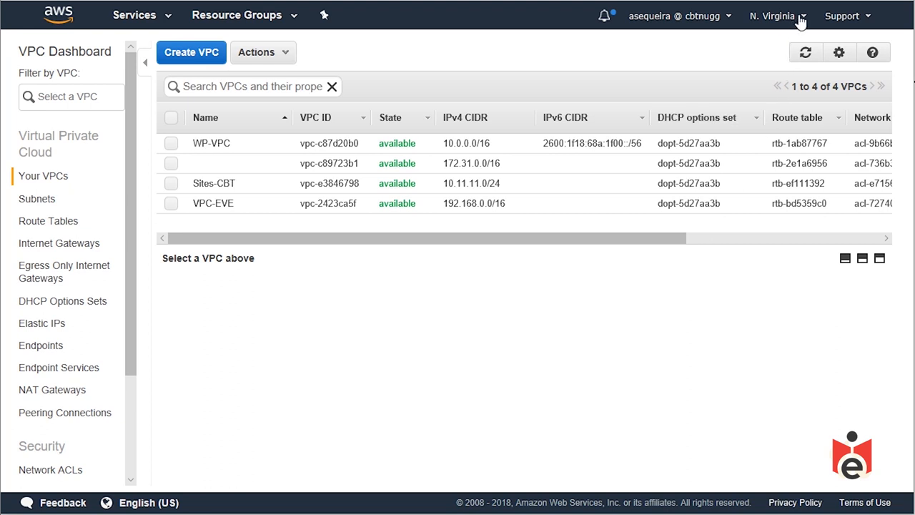
- Switch the AWS console to Asia Pacific (Singapore) and view Your VPCs
click(772, 14)
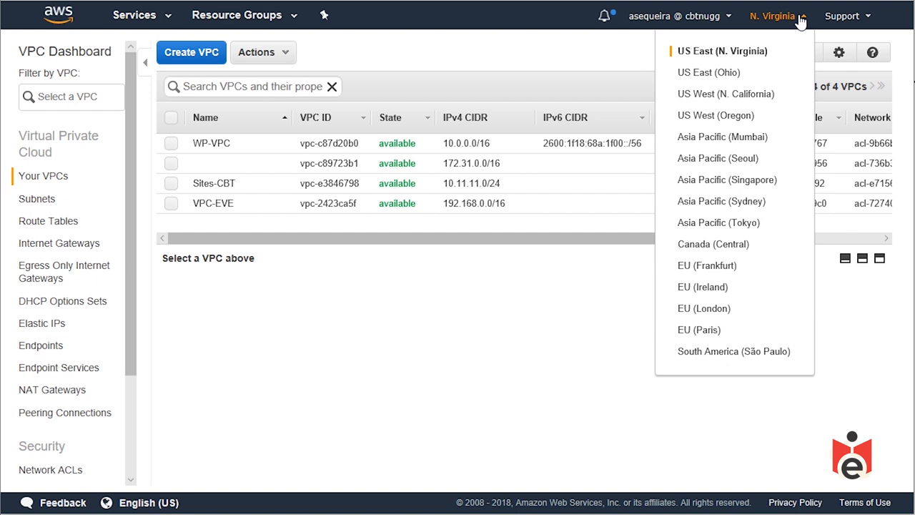
mouse_move(721, 186)
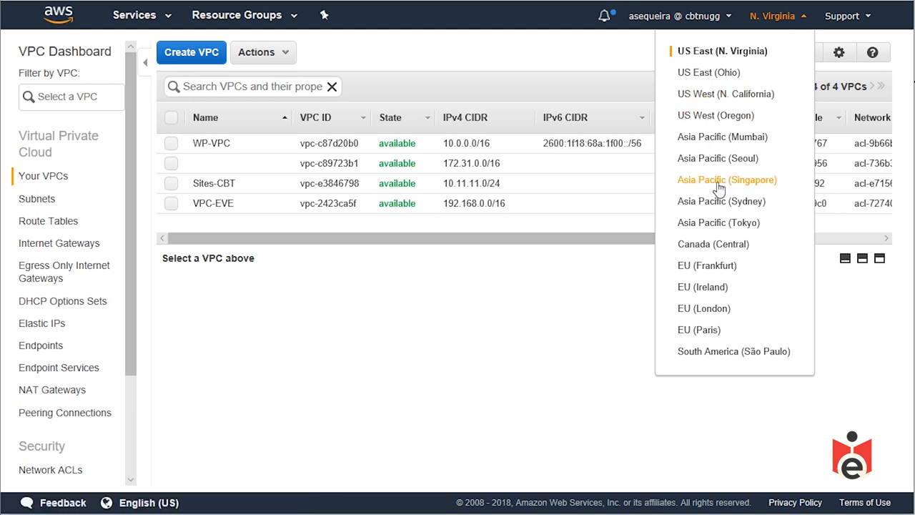
click(727, 181)
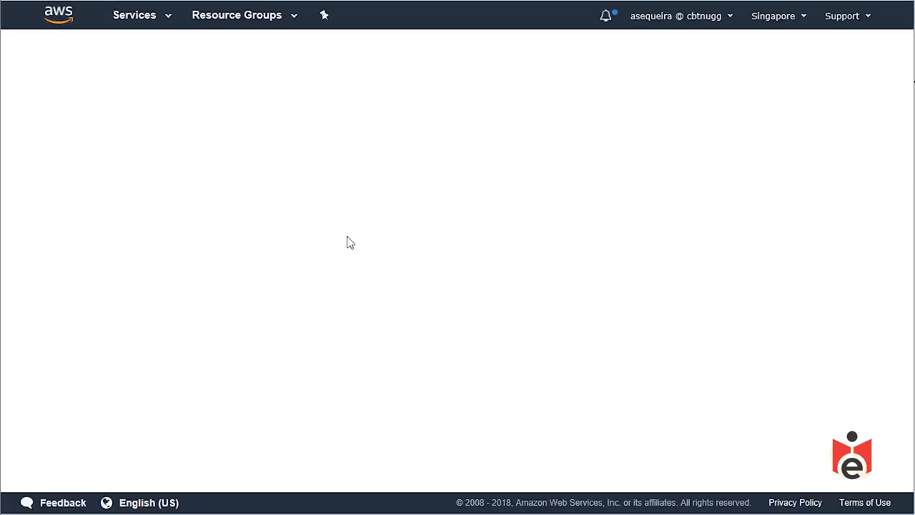
mouse_move(349, 186)
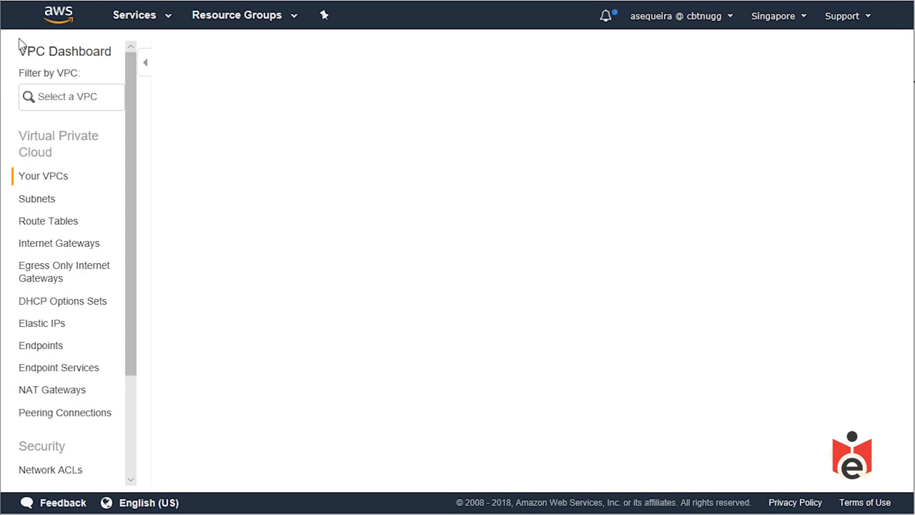
mouse_move(378, 176)
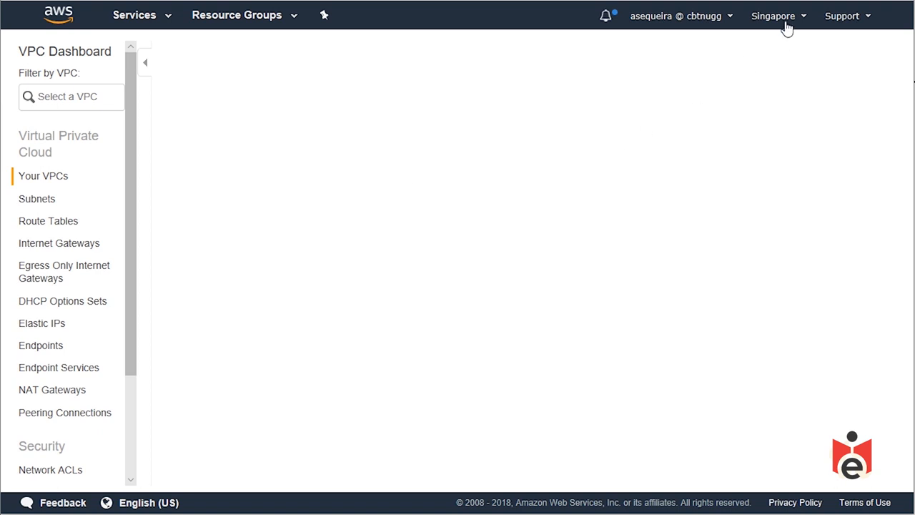
mouse_move(255, 179)
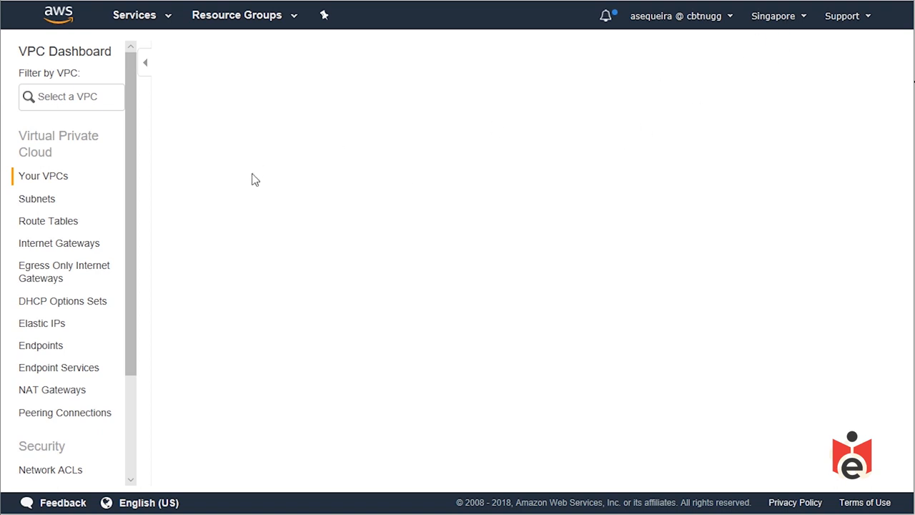
click(43, 175)
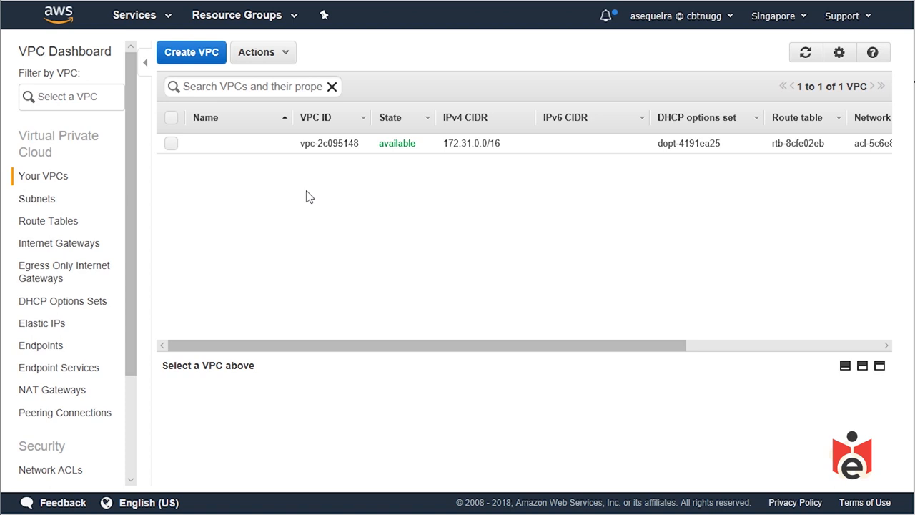
mouse_move(538, 169)
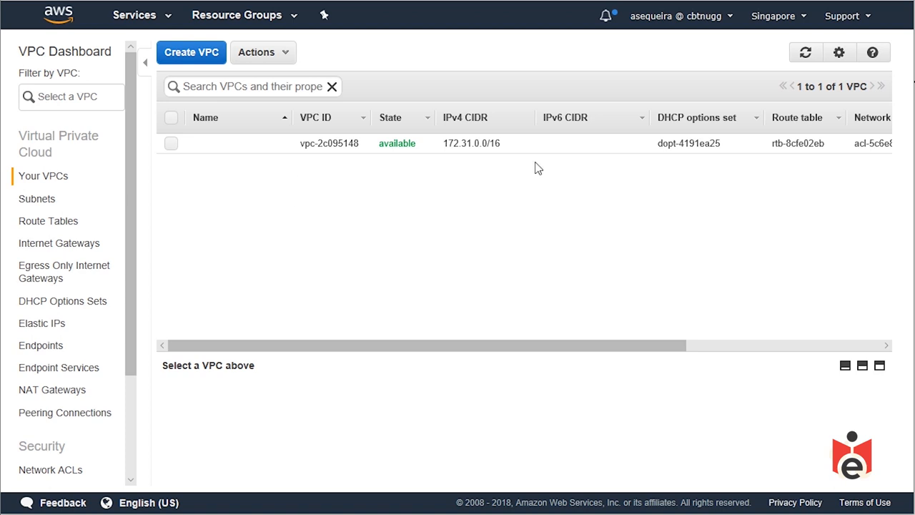
mouse_move(332, 294)
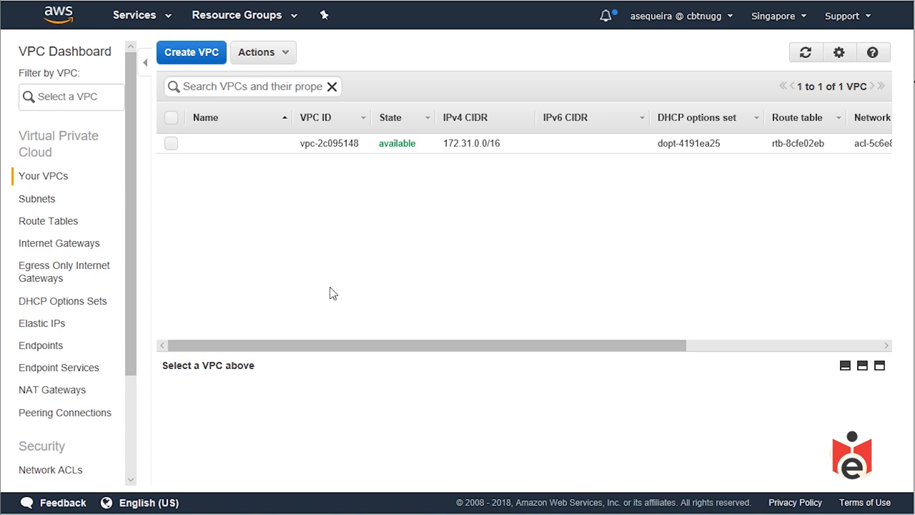
mouse_move(312, 223)
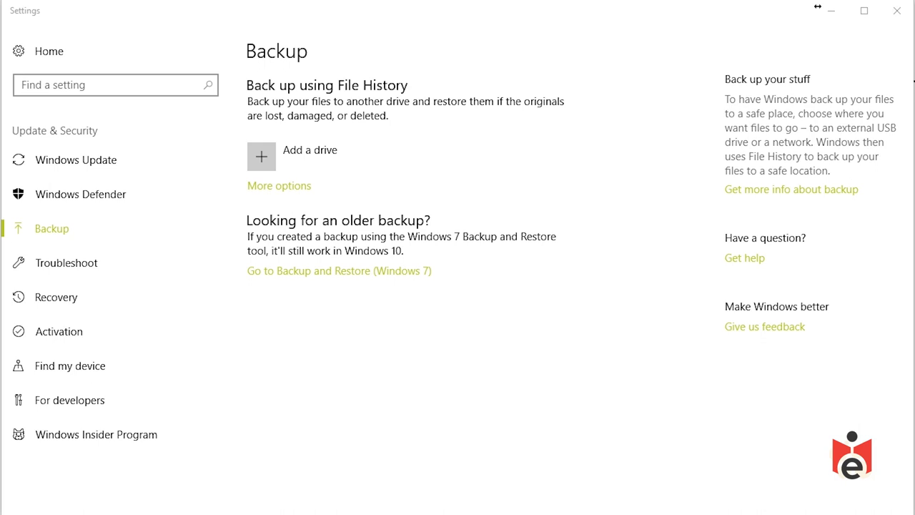
mouse_move(521, 108)
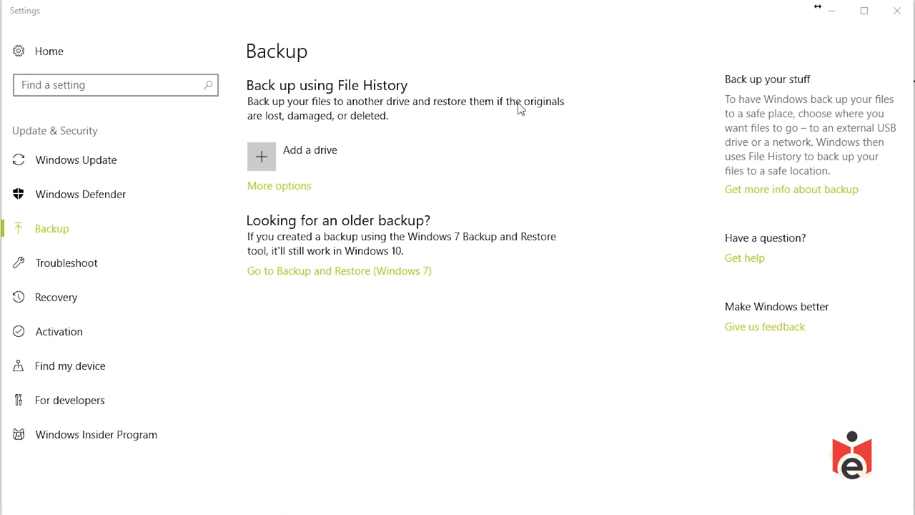
mouse_move(332, 152)
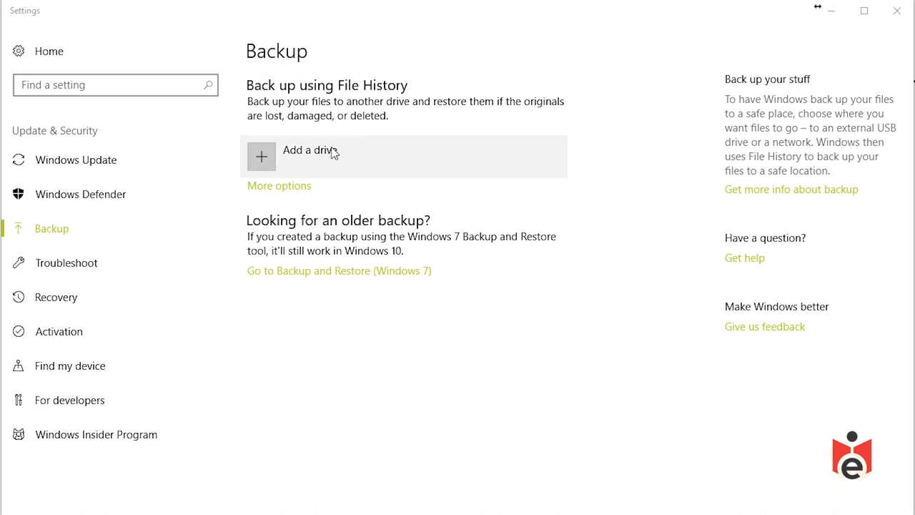
click(301, 156)
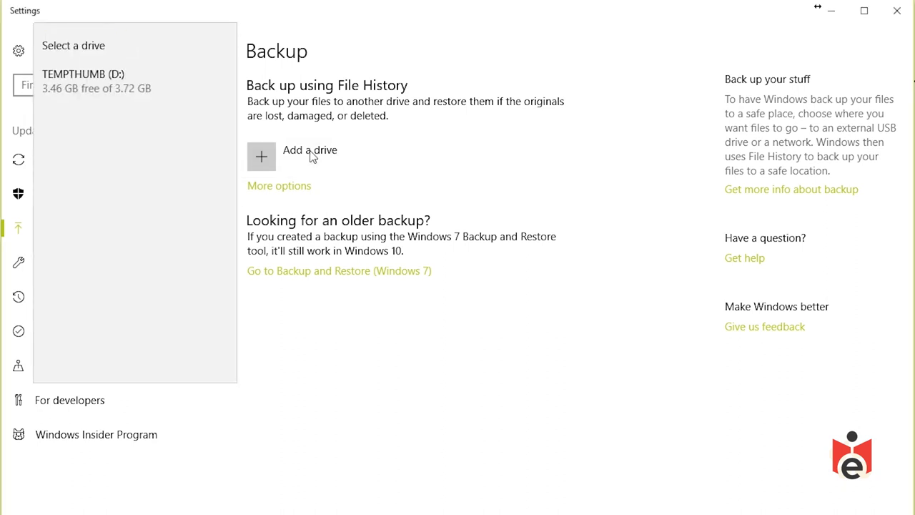
mouse_move(112, 79)
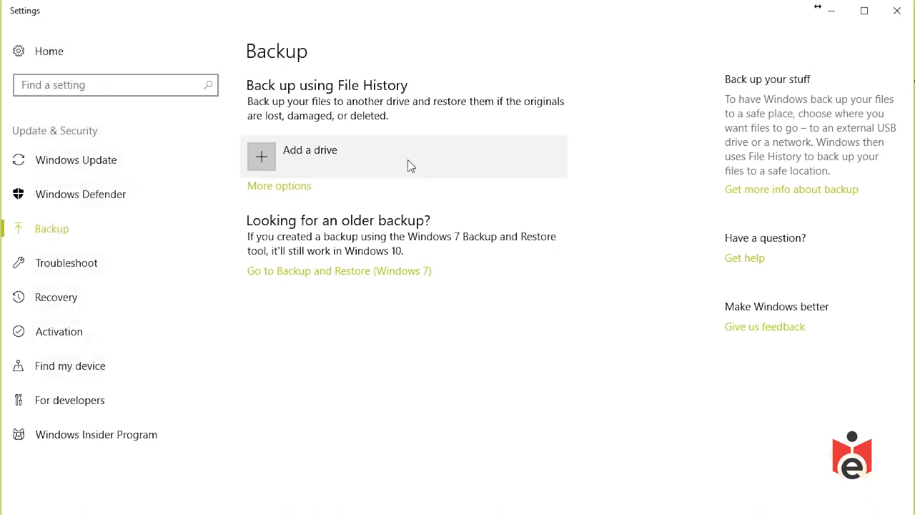
mouse_move(299, 162)
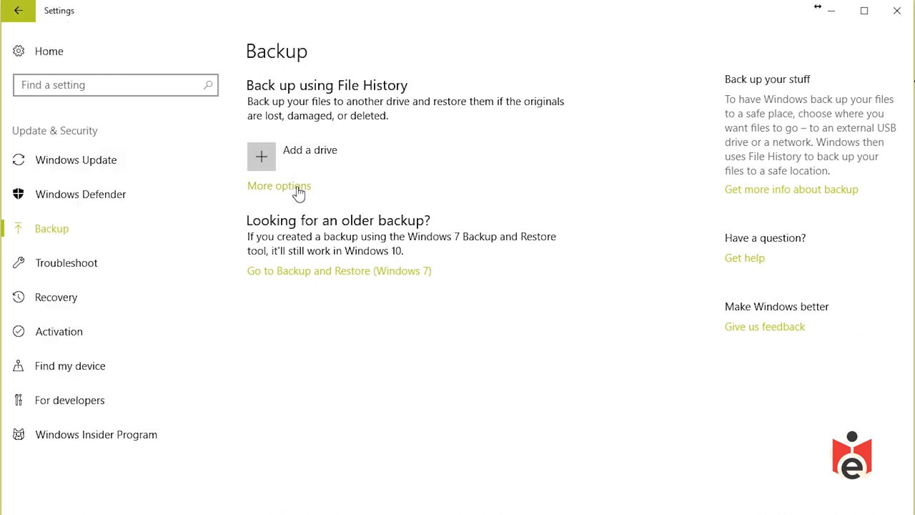
- Review File History's More options and folder list, then return to the Backup page
click(279, 186)
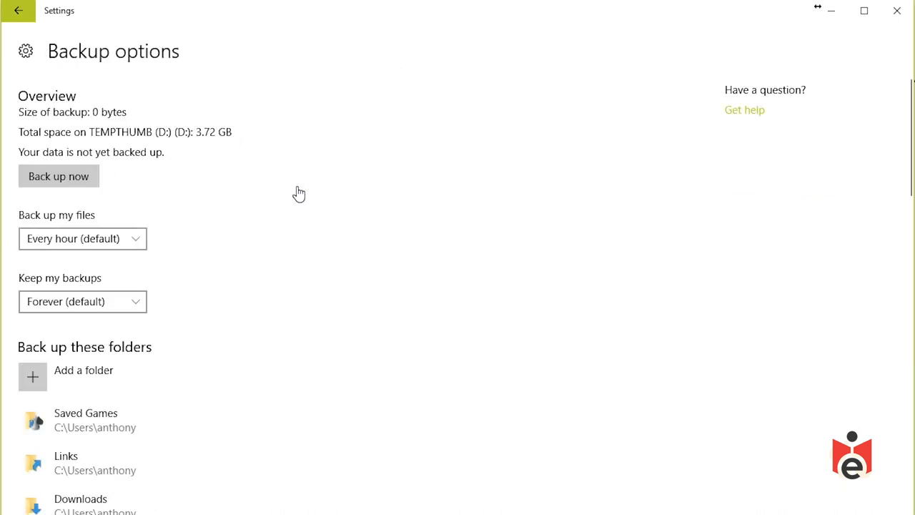
mouse_move(93, 129)
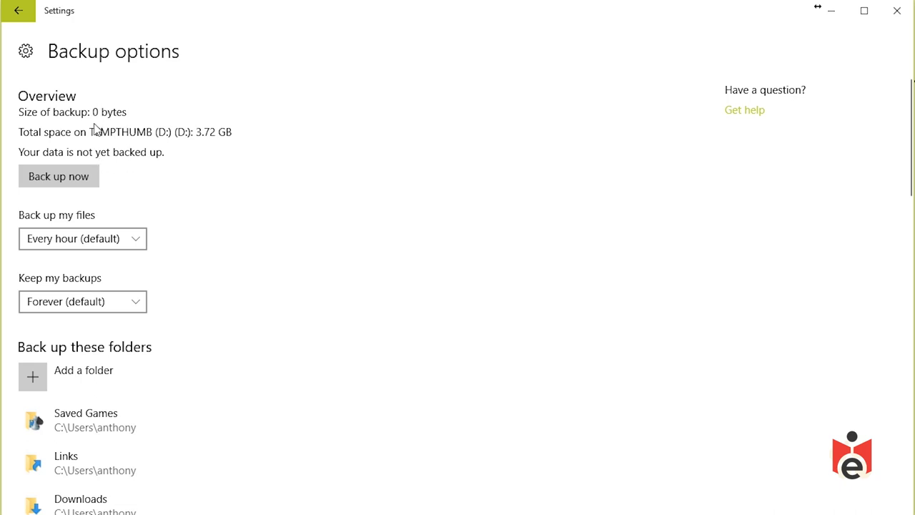
mouse_move(149, 107)
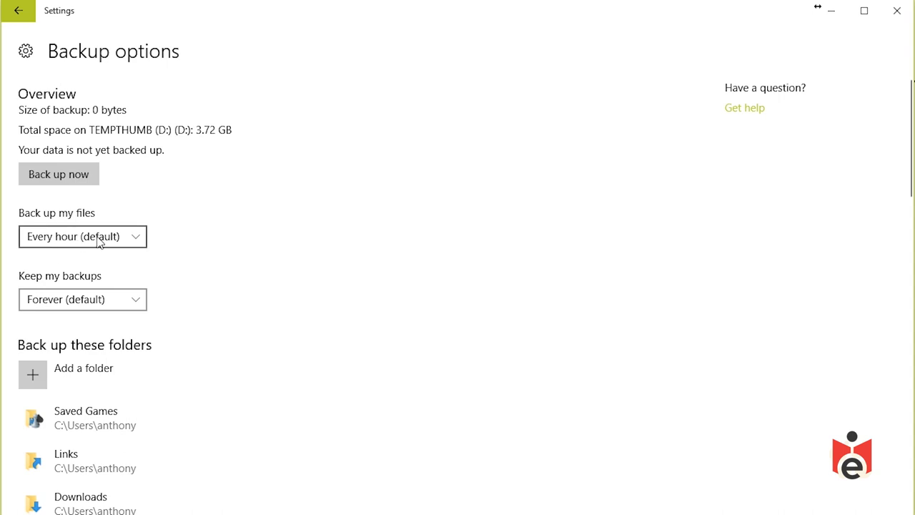
mouse_move(297, 269)
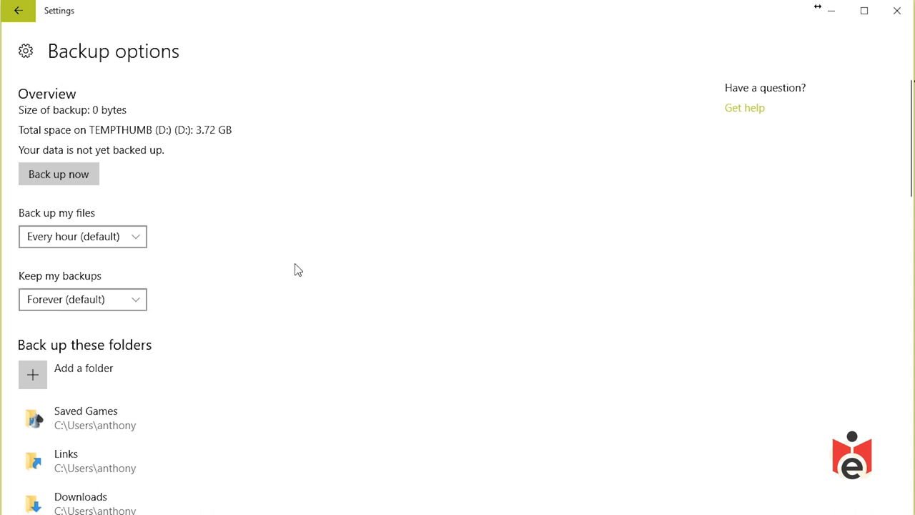
scroll(down, 3)
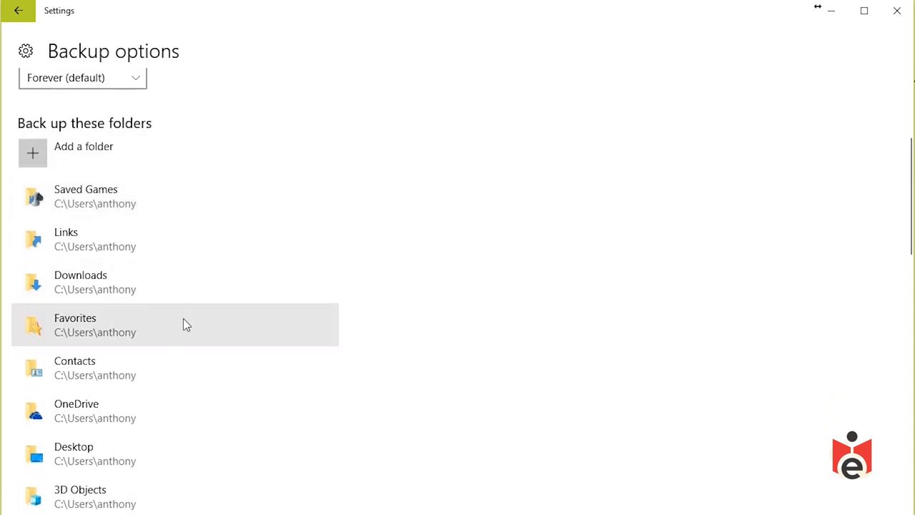
scroll(down, 3)
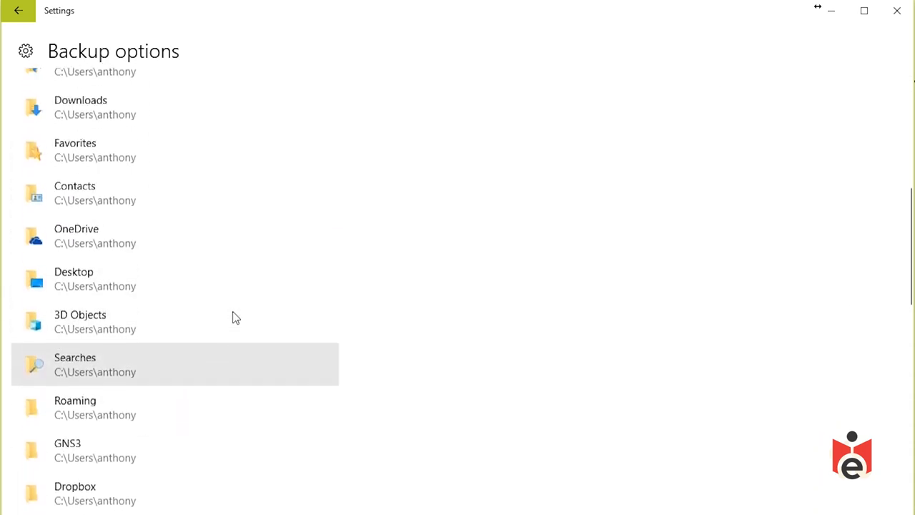
scroll(up, 3)
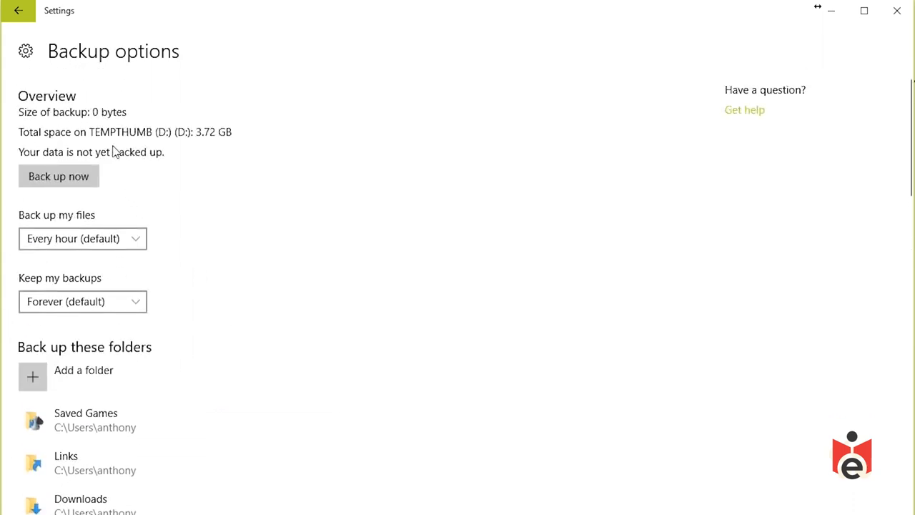
click(17, 11)
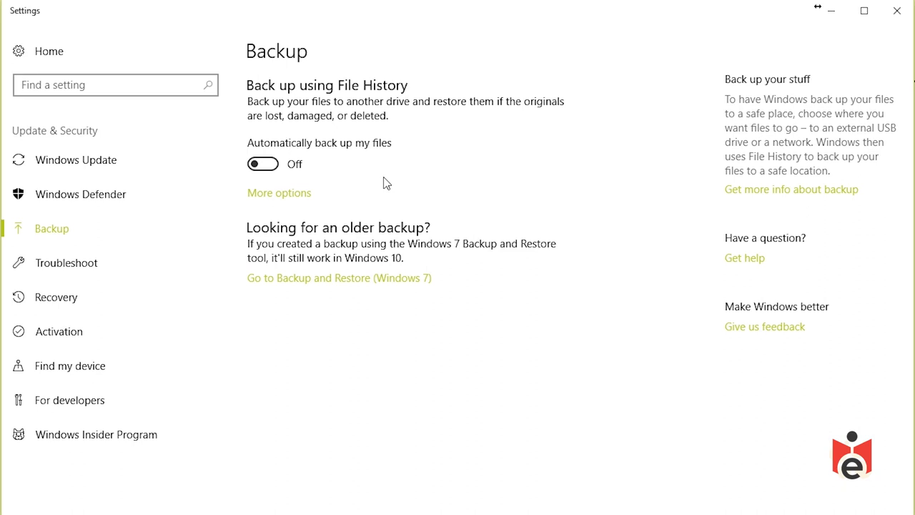
mouse_move(379, 177)
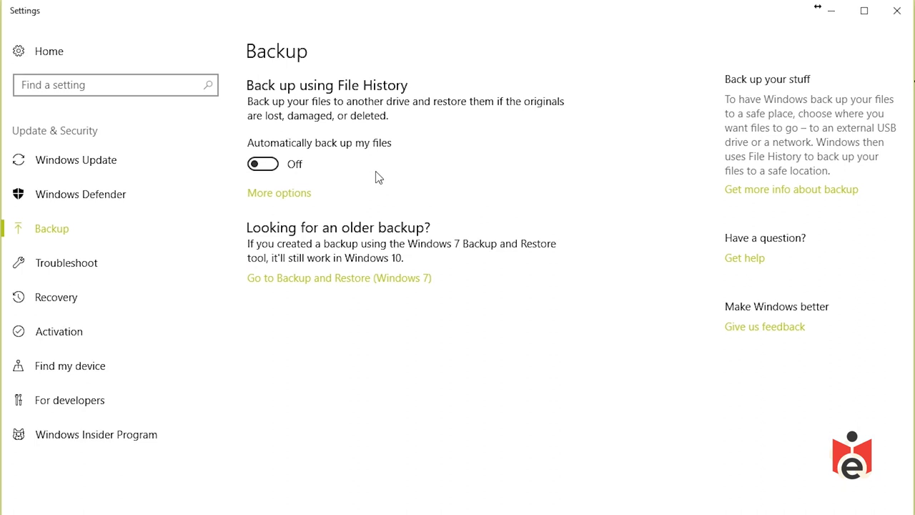
mouse_move(355, 255)
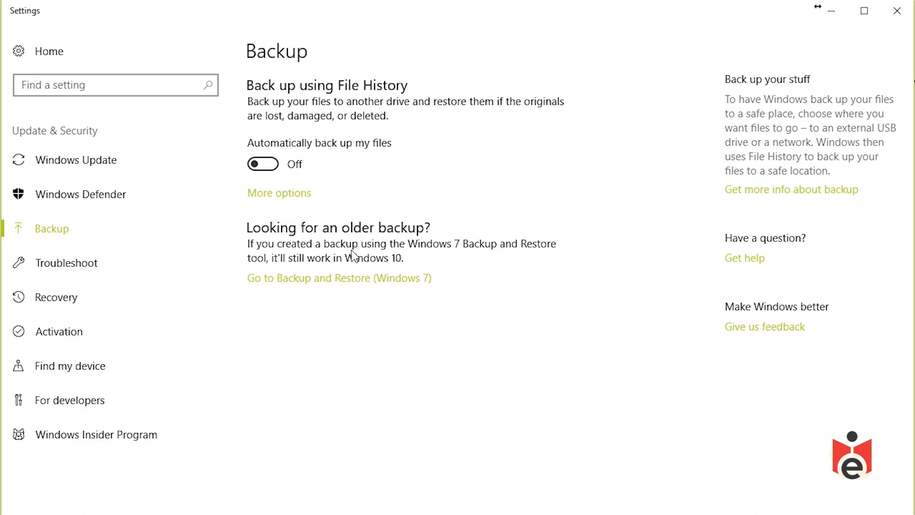
mouse_move(346, 282)
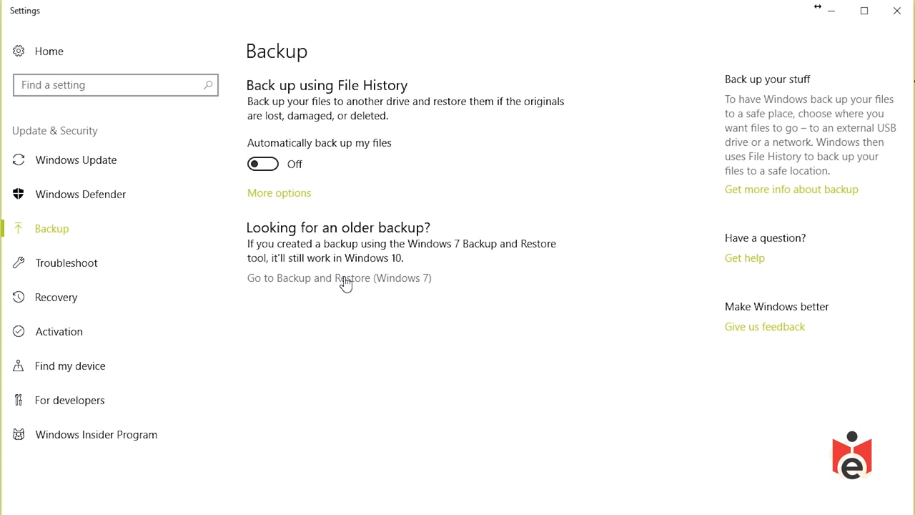
- Start Backup and Restore (Windows 7) Set up backup with TEMPTHUMB (D:) as destination
click(339, 277)
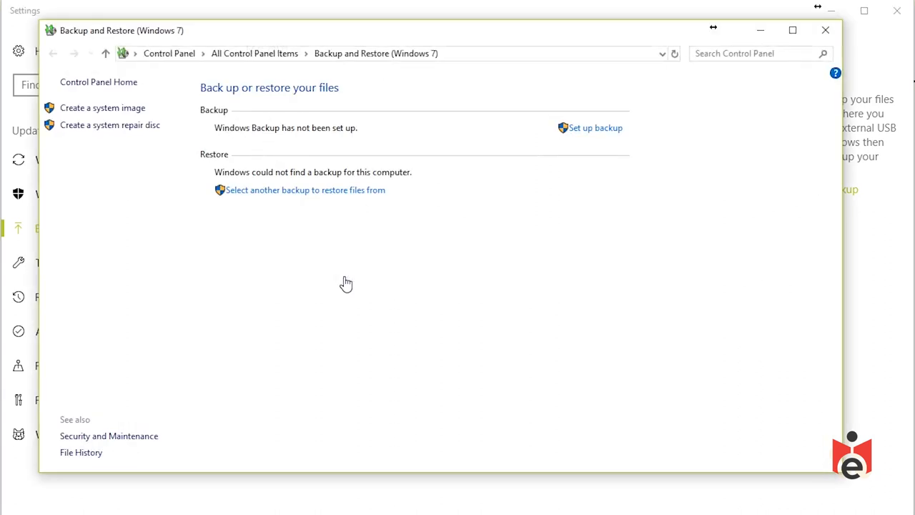
mouse_move(608, 155)
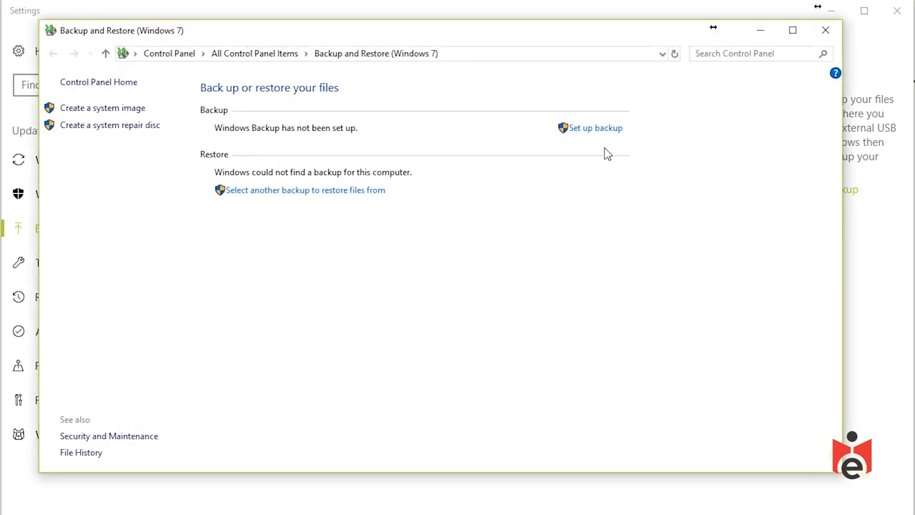
mouse_move(604, 131)
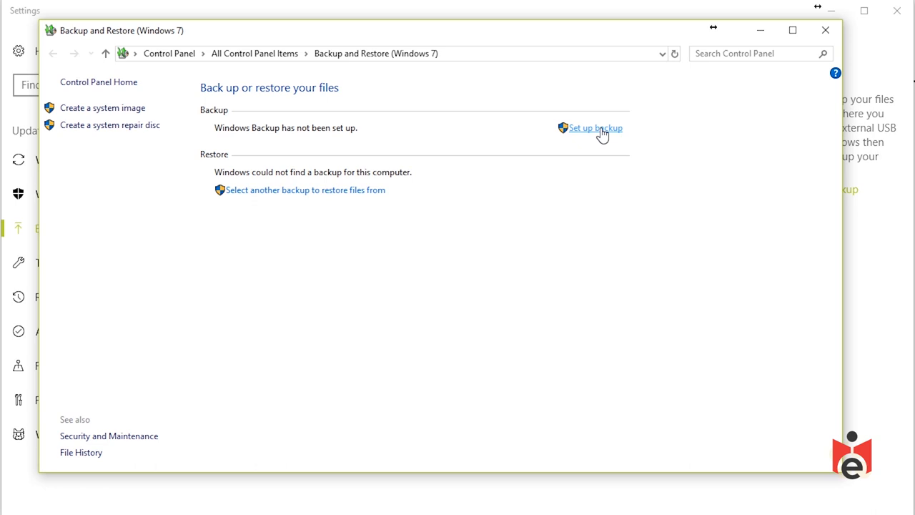
click(595, 129)
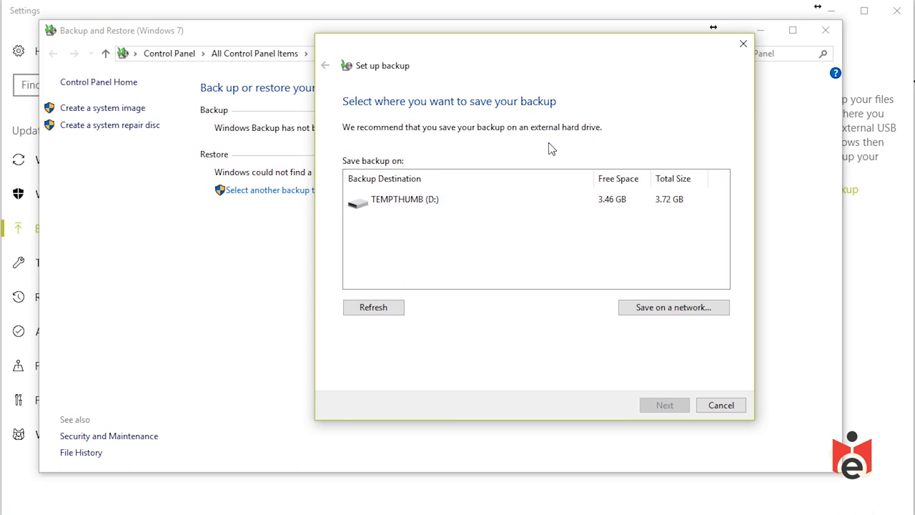
click(422, 199)
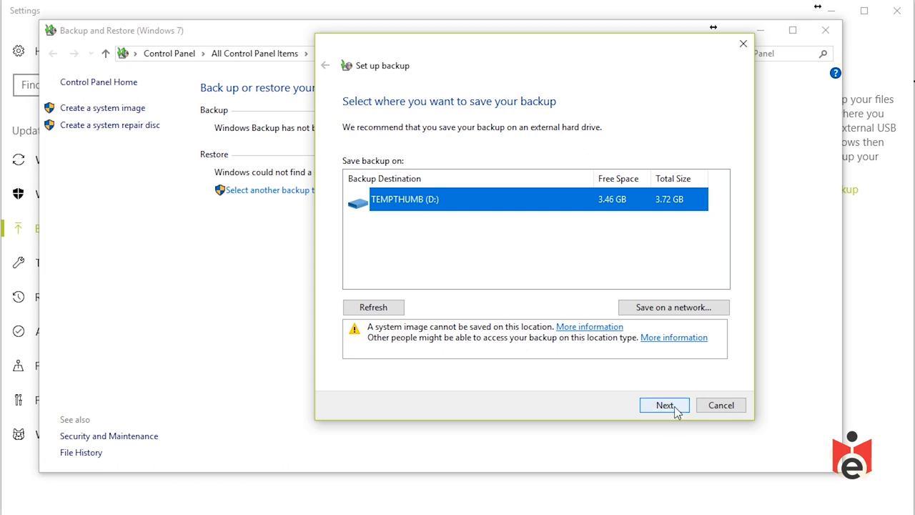
- Choose manual item selection, uncheck the data libraries and expand C:\Users\Documents
click(663, 405)
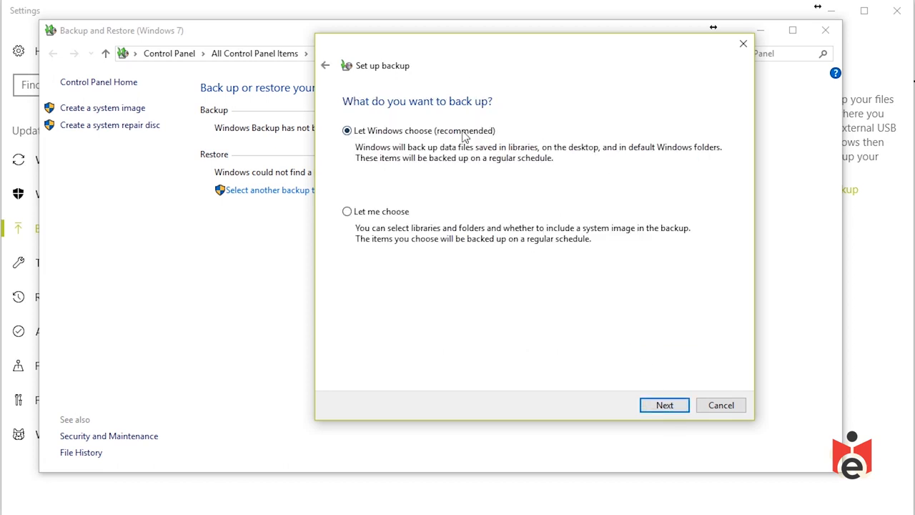
click(346, 211)
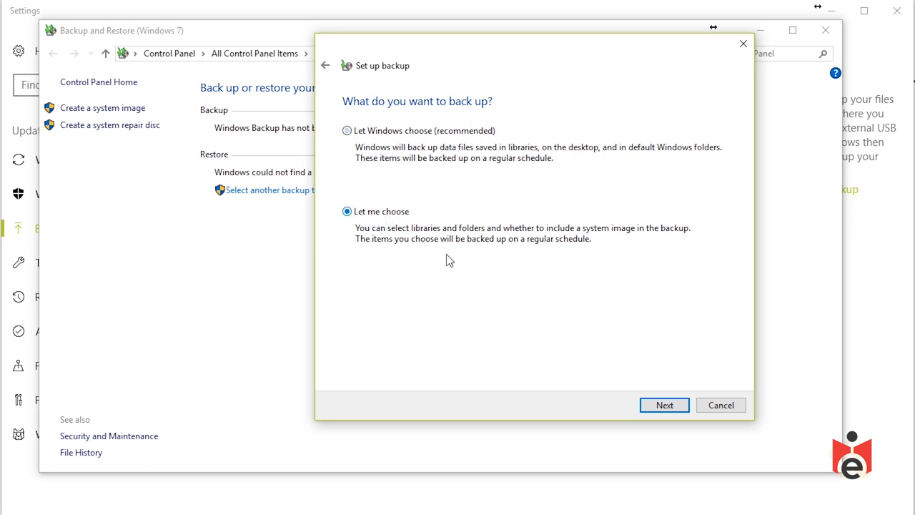
click(664, 405)
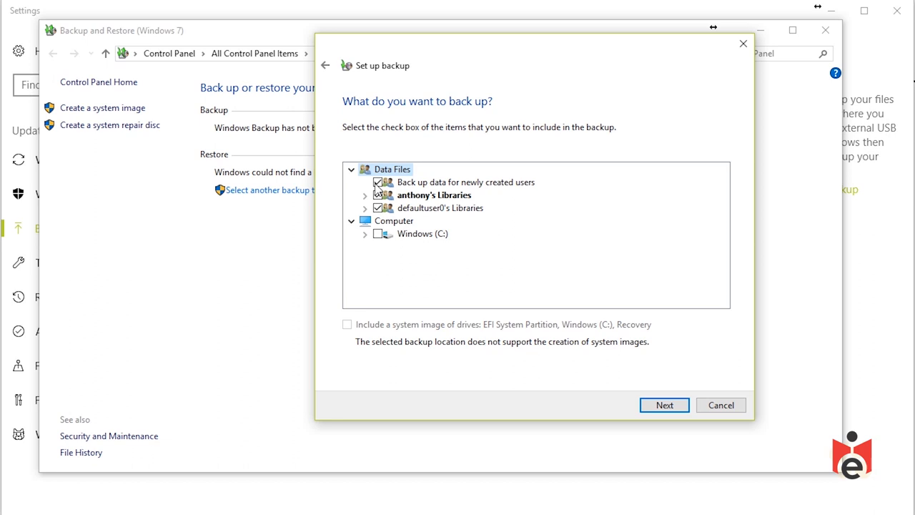
click(378, 182)
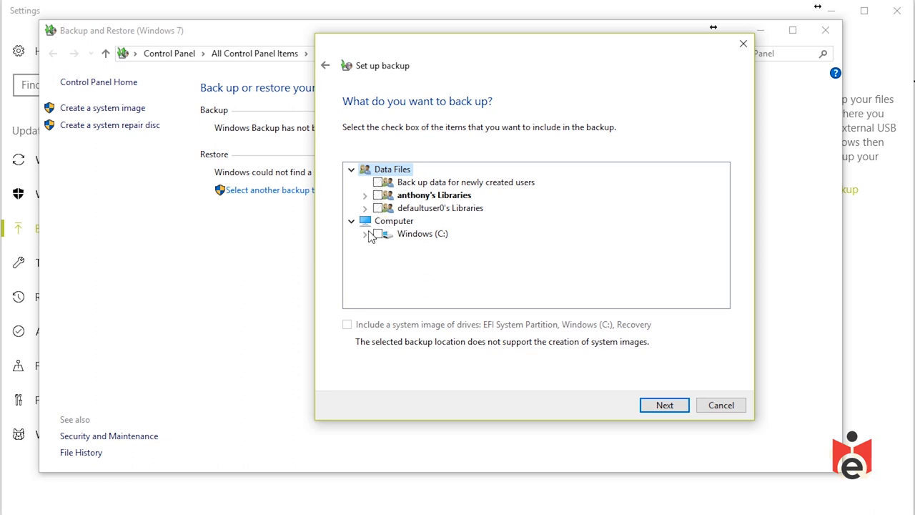
click(365, 234)
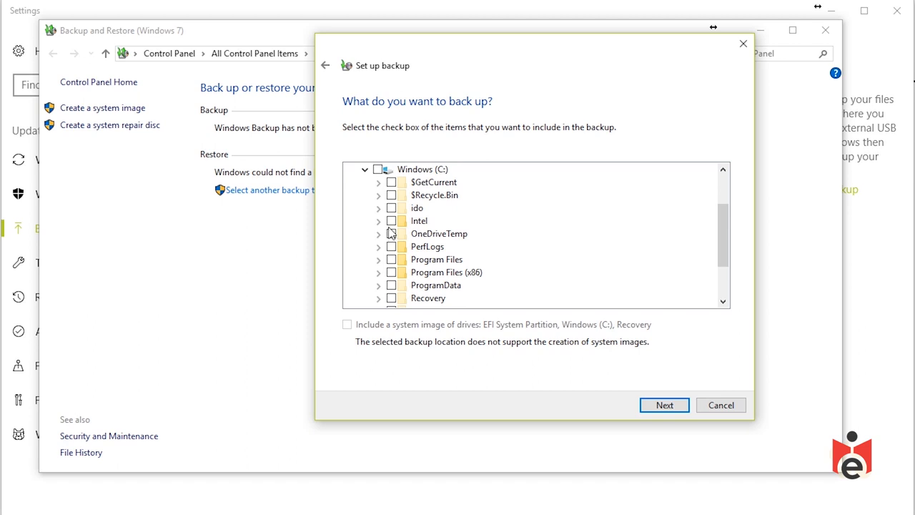
scroll(down, 3)
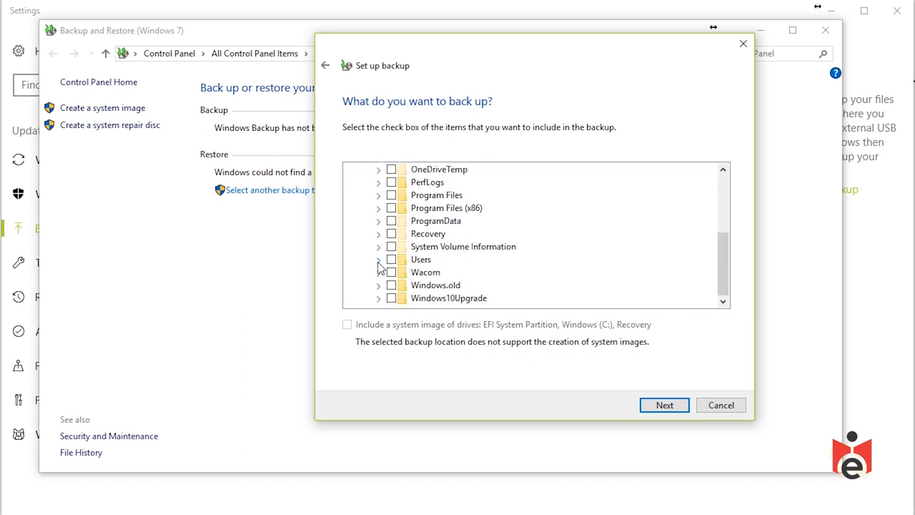
click(378, 260)
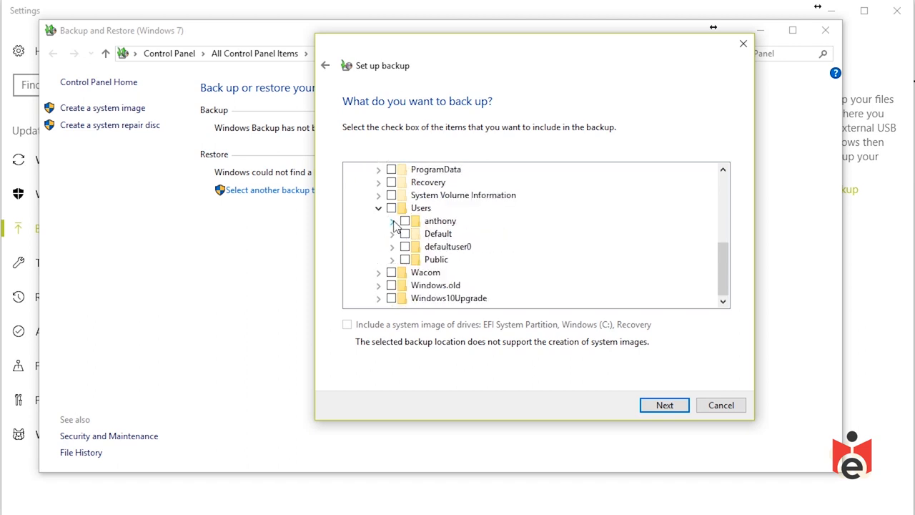
click(392, 220)
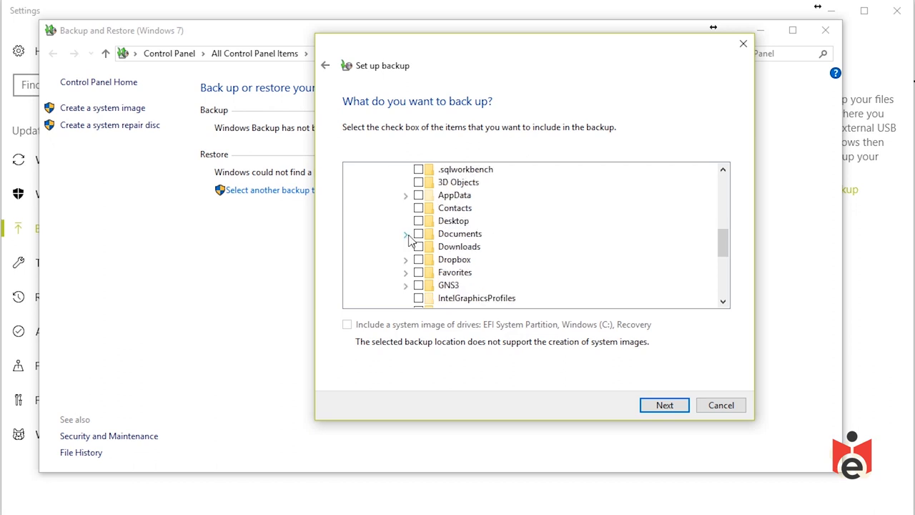
click(406, 233)
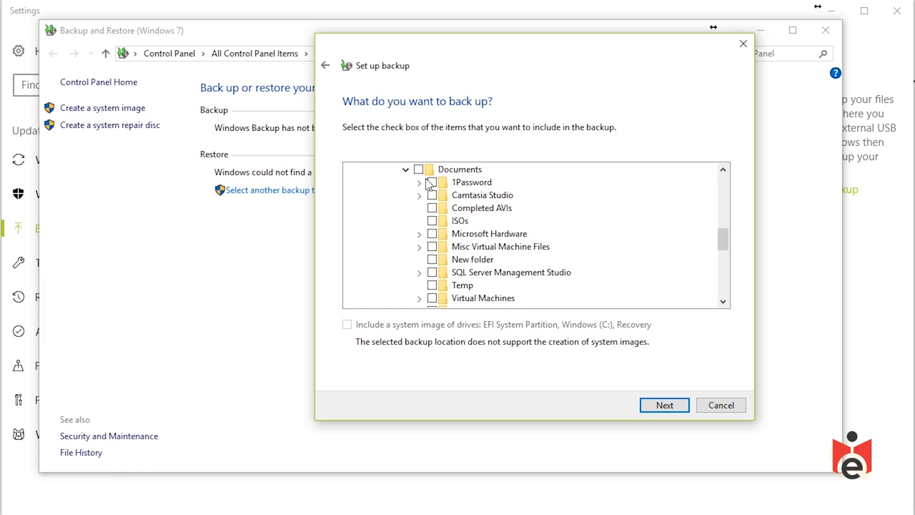
- Include Documents but exclude its Virtual Machines folders, then continue to the backup review
click(417, 168)
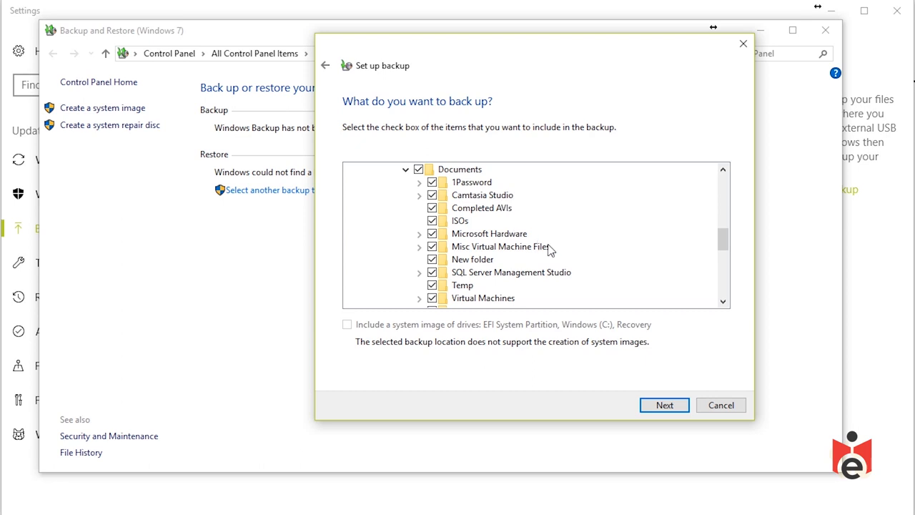
scroll(down, 3)
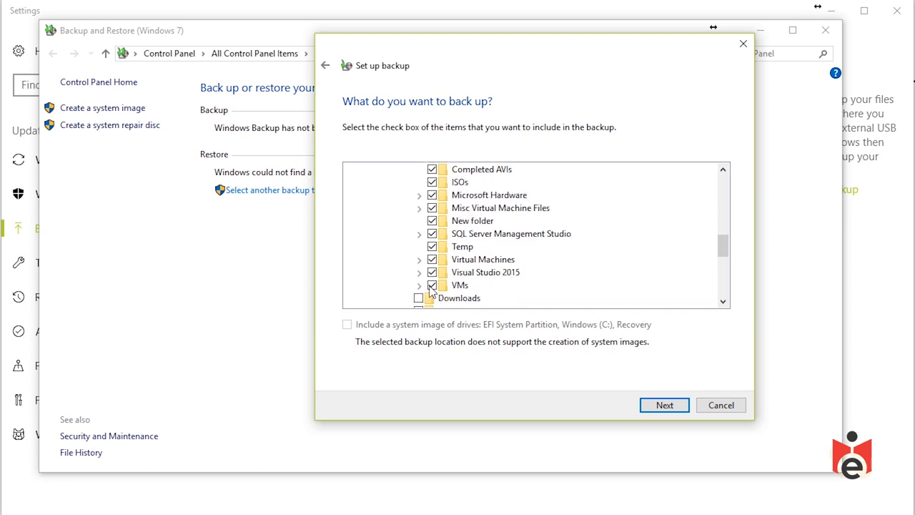
click(432, 259)
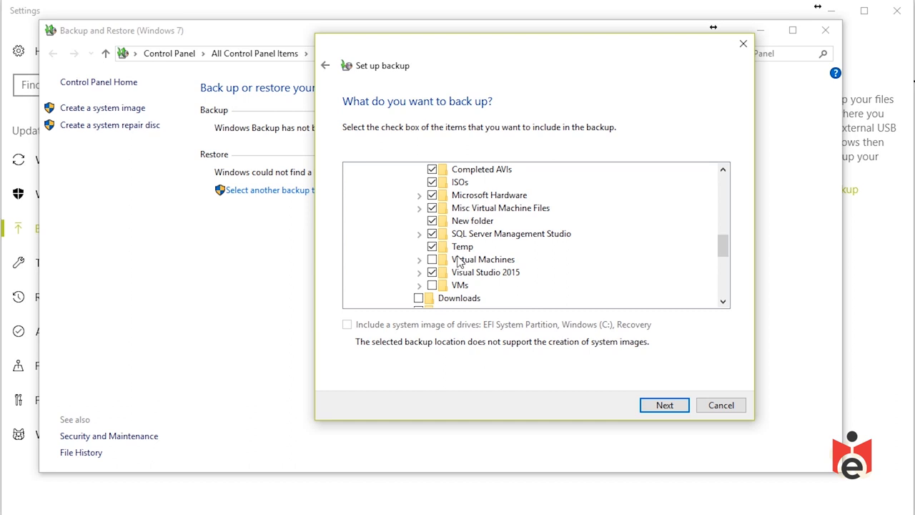
scroll(up, 3)
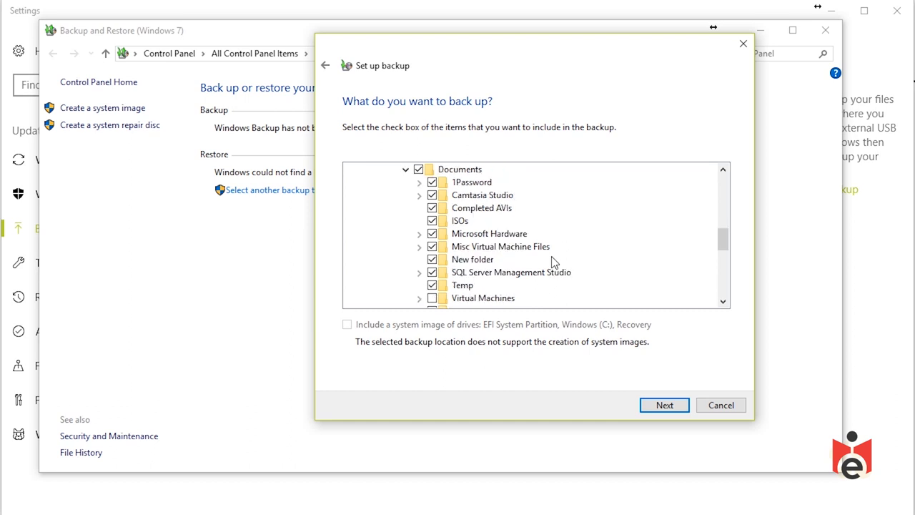
mouse_move(520, 259)
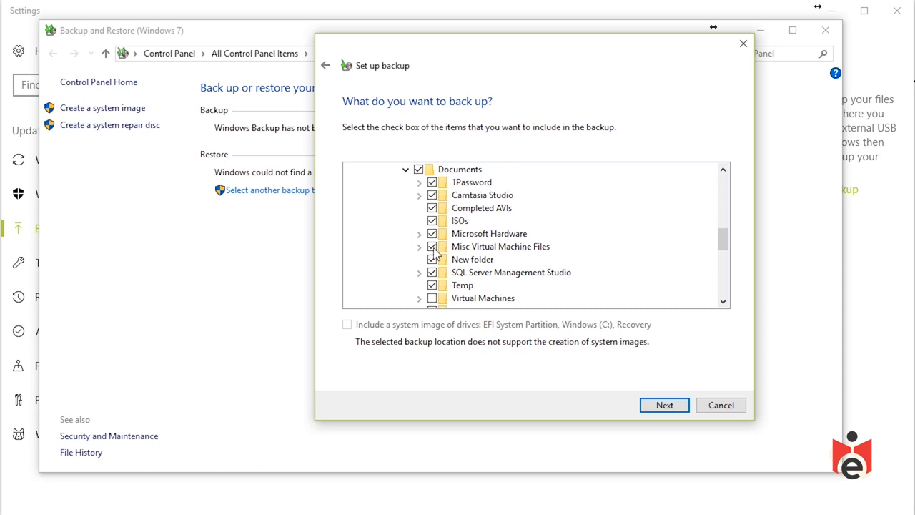
scroll(down, 3)
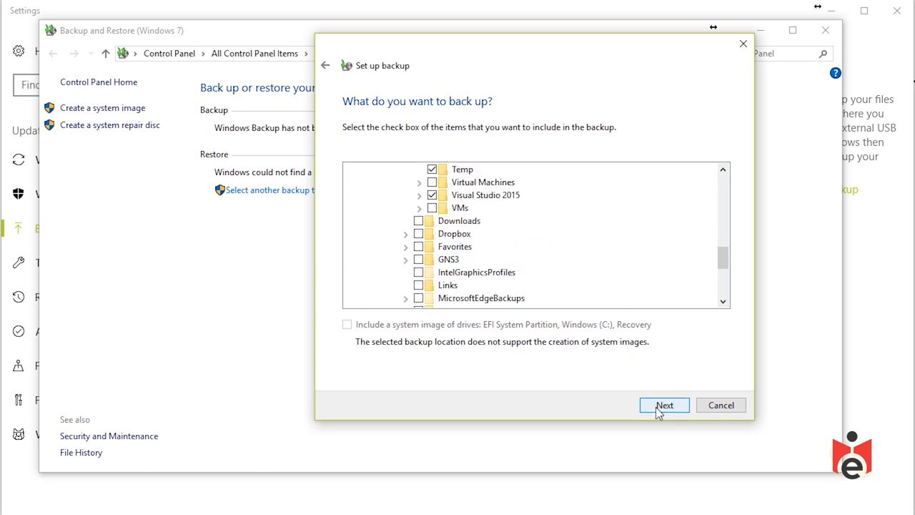
click(664, 405)
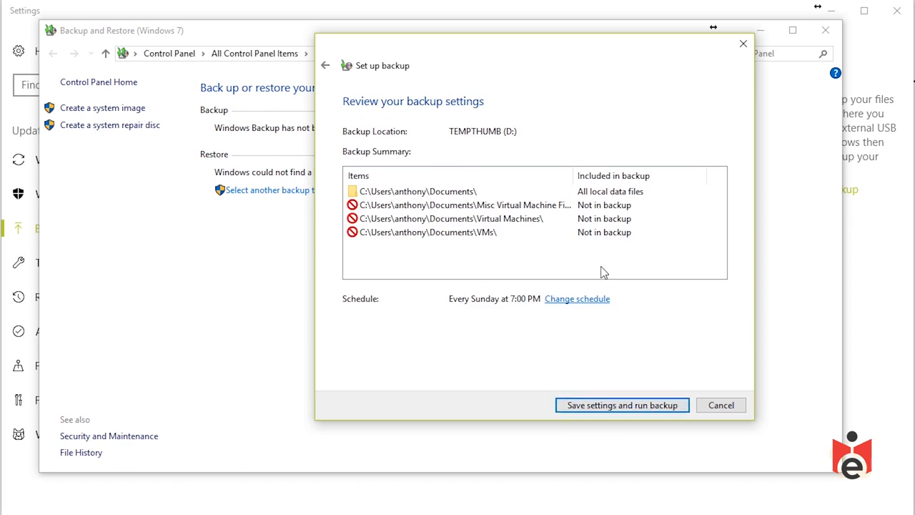
mouse_move(638, 395)
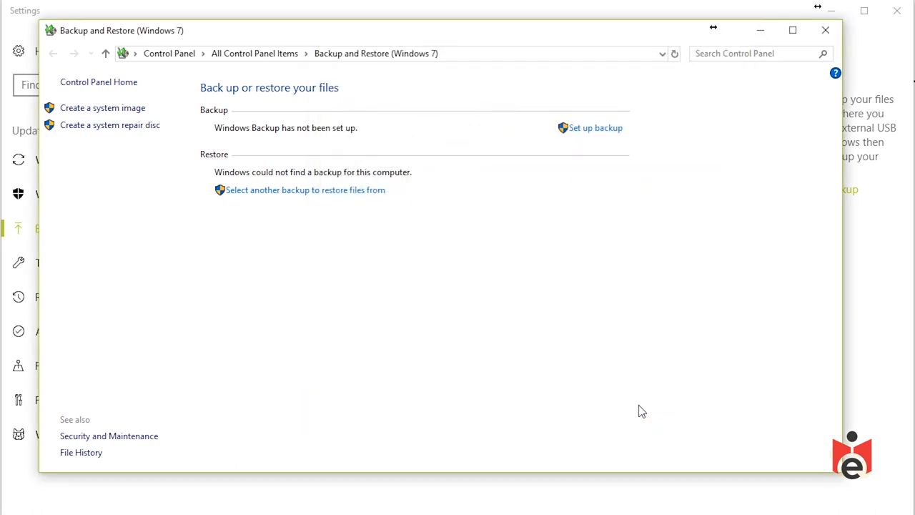
click(596, 127)
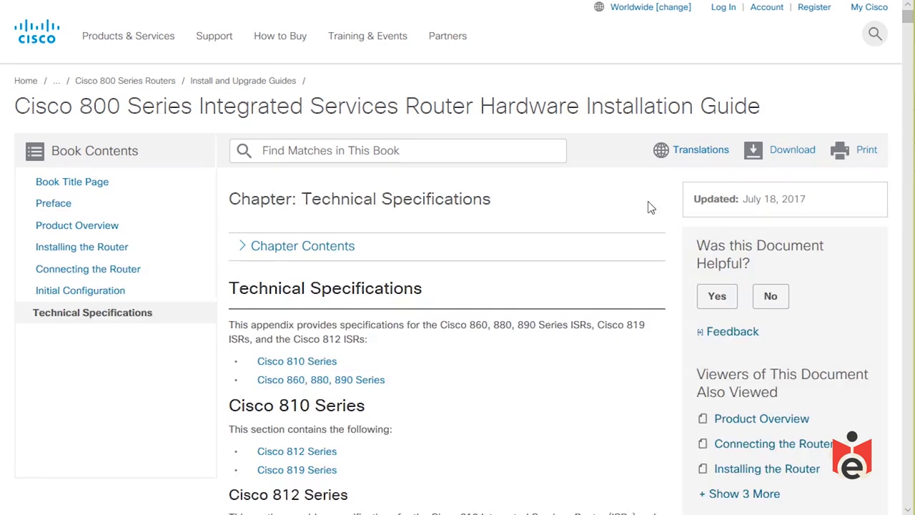
- Scroll the Cisco 800 Series specifications to the Cisco 812 MTBF Values table
scroll(up, 3)
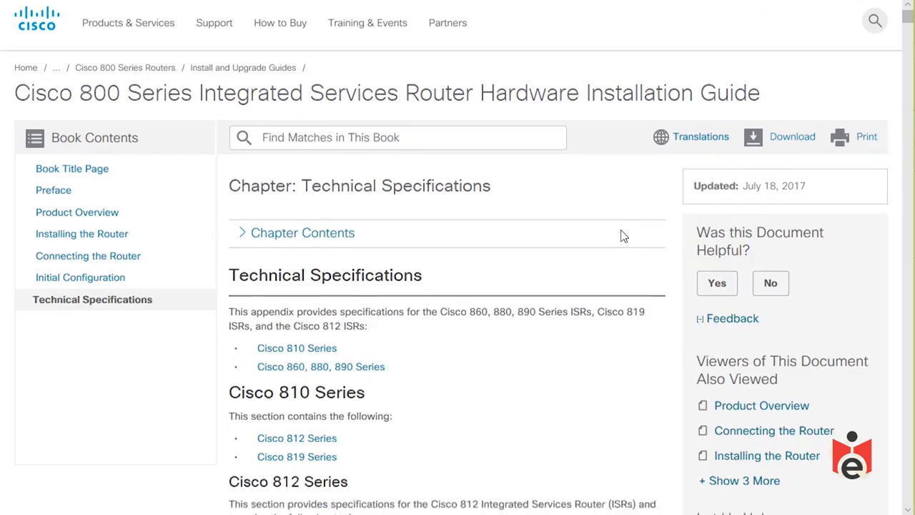
scroll(up, 3)
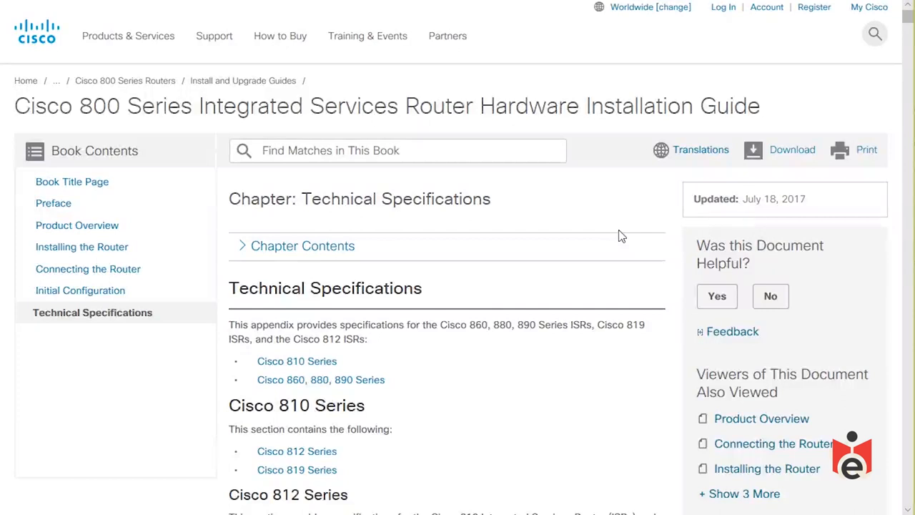
mouse_move(618, 236)
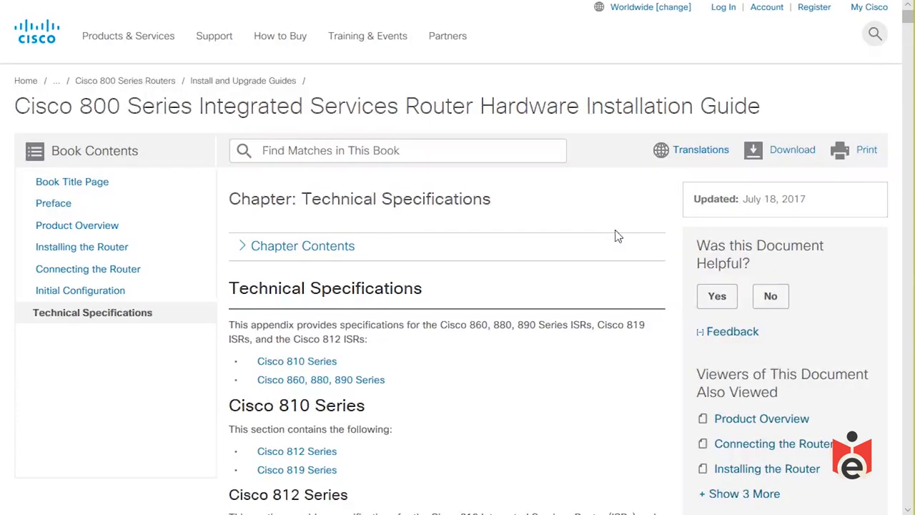
mouse_move(566, 316)
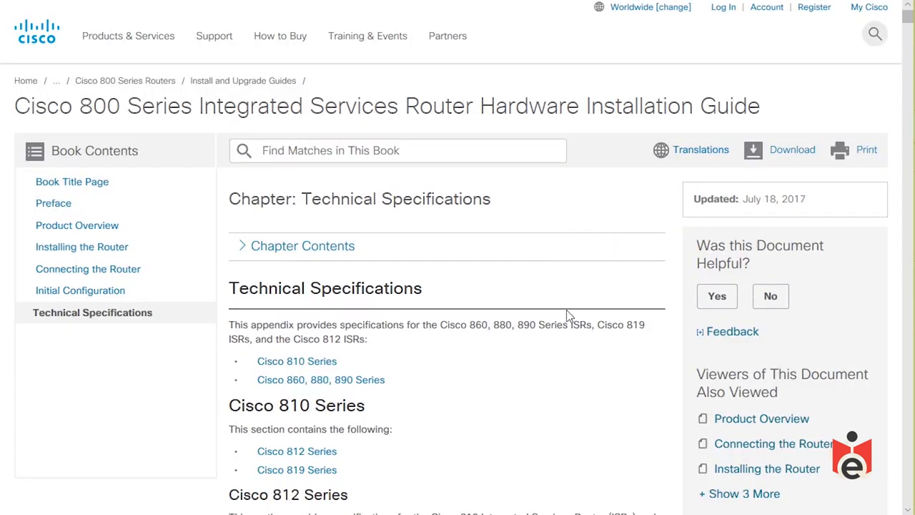
scroll(down, 3)
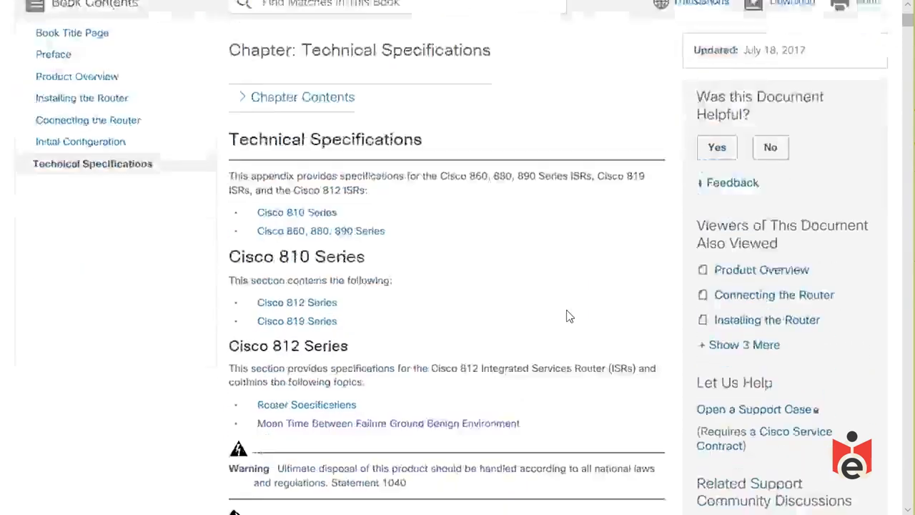
scroll(down, 3)
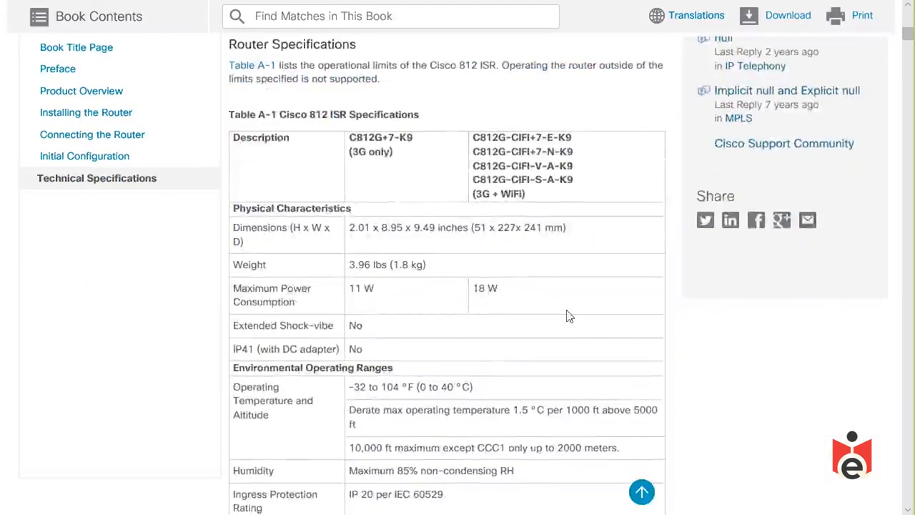
scroll(down, 3)
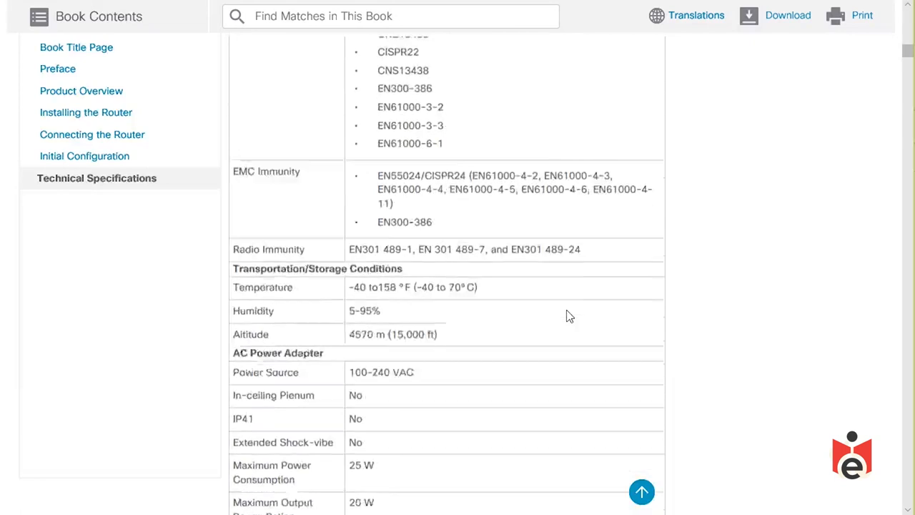
scroll(down, 3)
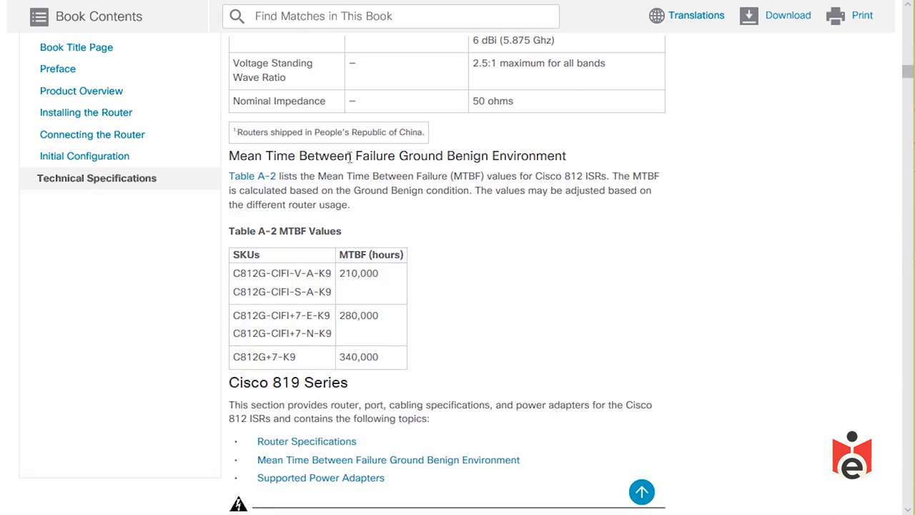
mouse_move(450, 226)
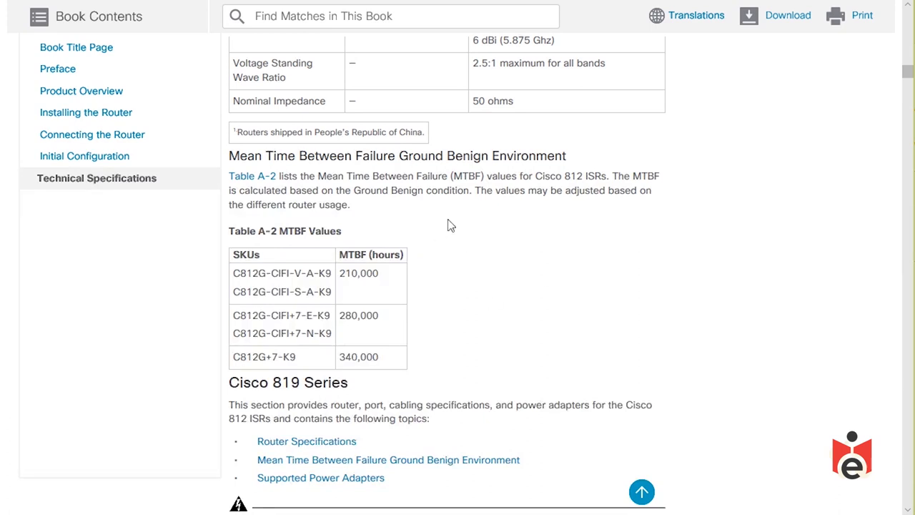
double_click(483, 156)
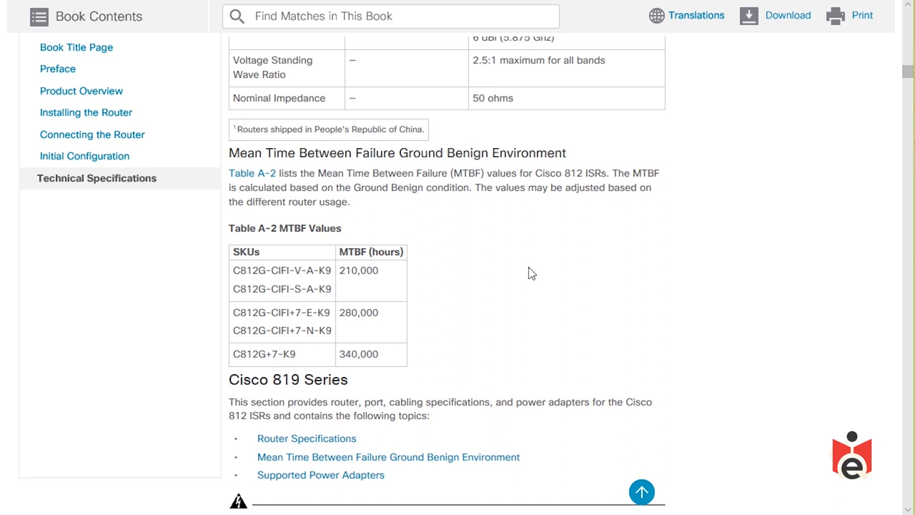
mouse_move(472, 296)
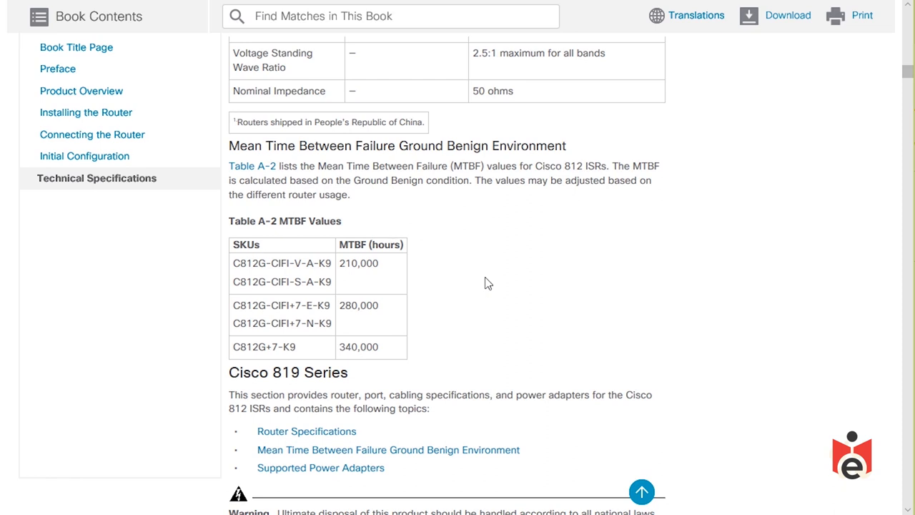
mouse_move(481, 277)
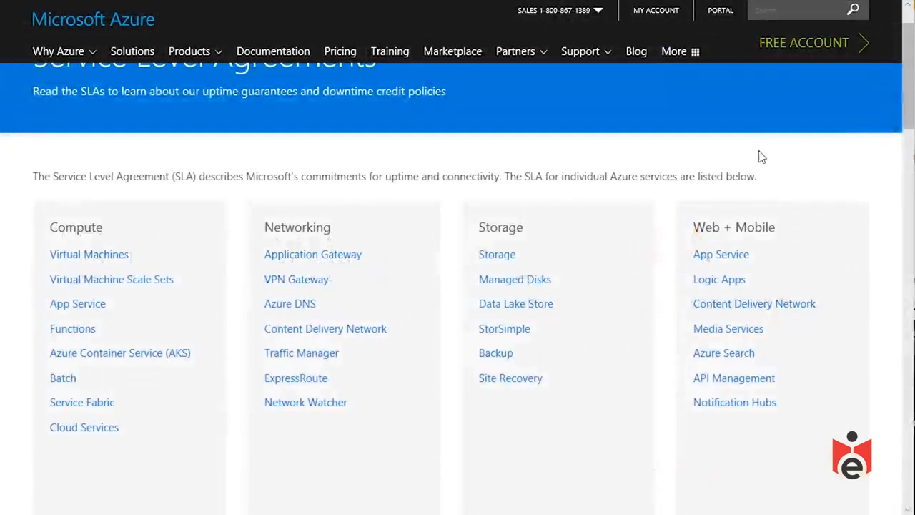
mouse_move(807, 153)
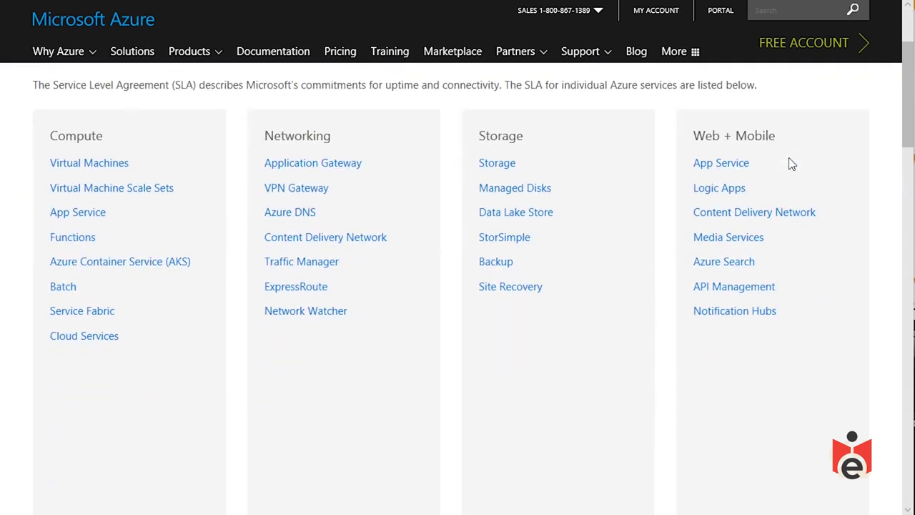
mouse_move(145, 136)
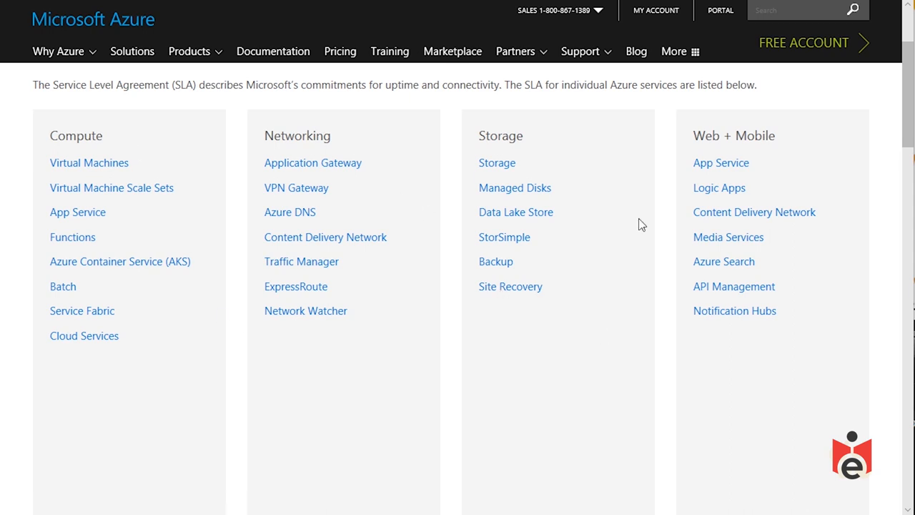
mouse_move(624, 346)
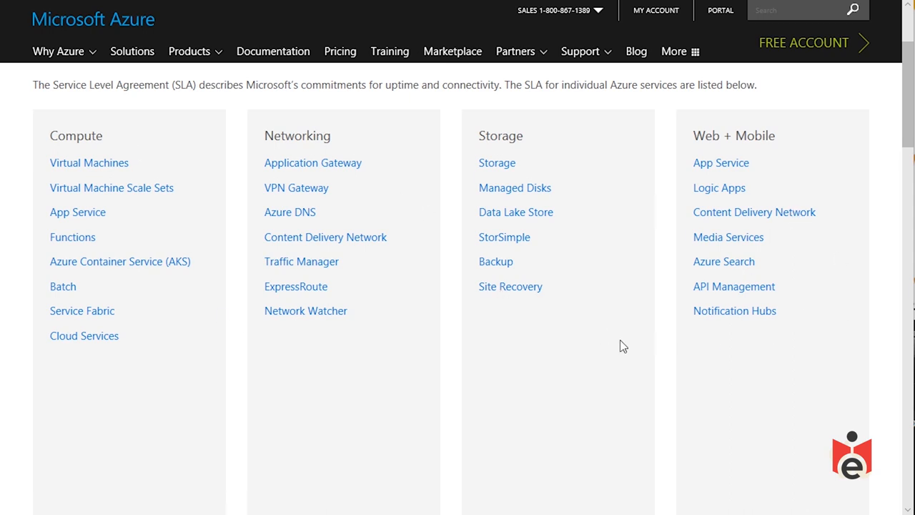
mouse_move(495, 130)
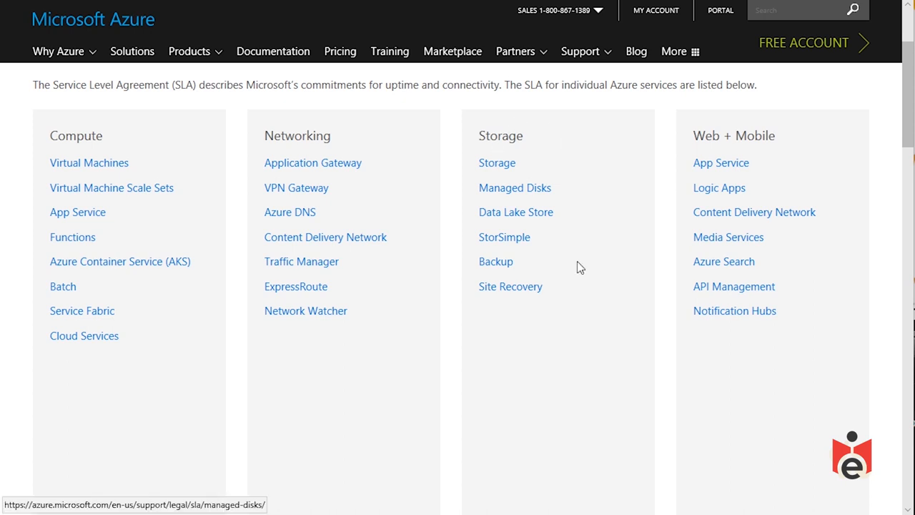
mouse_move(511, 287)
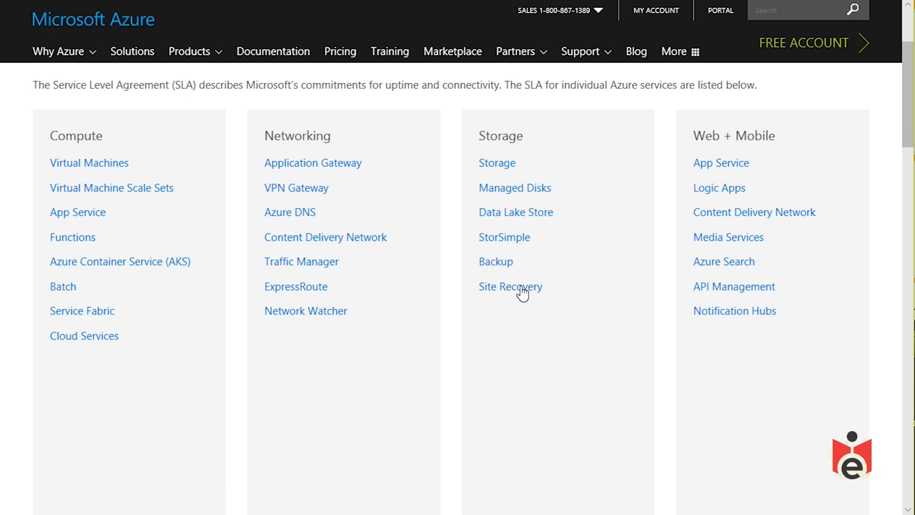
- Open the Azure Site Recovery SLA and highlight its 99.9% availability guarantee
click(510, 286)
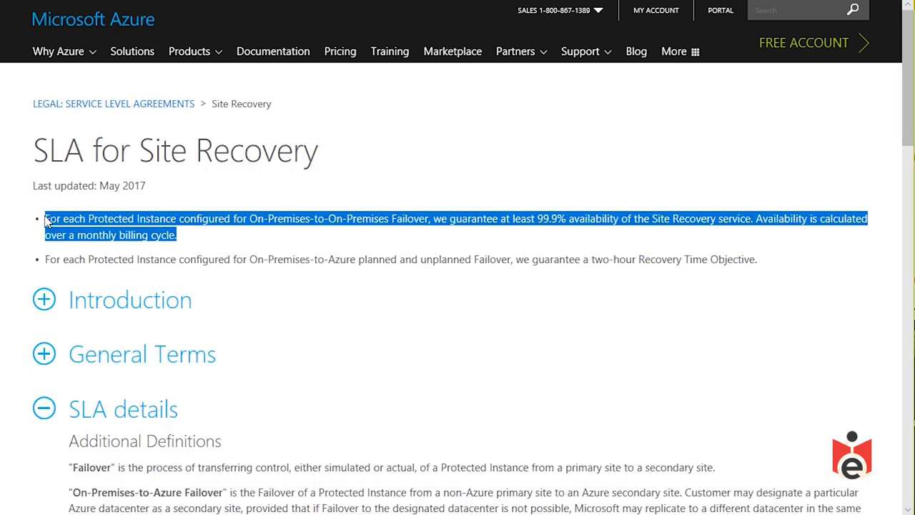
scroll(down, 3)
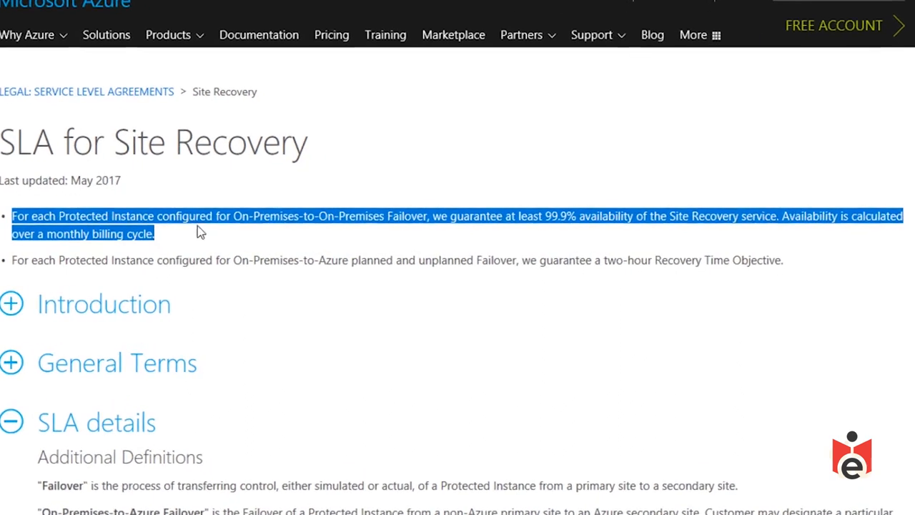
mouse_move(366, 232)
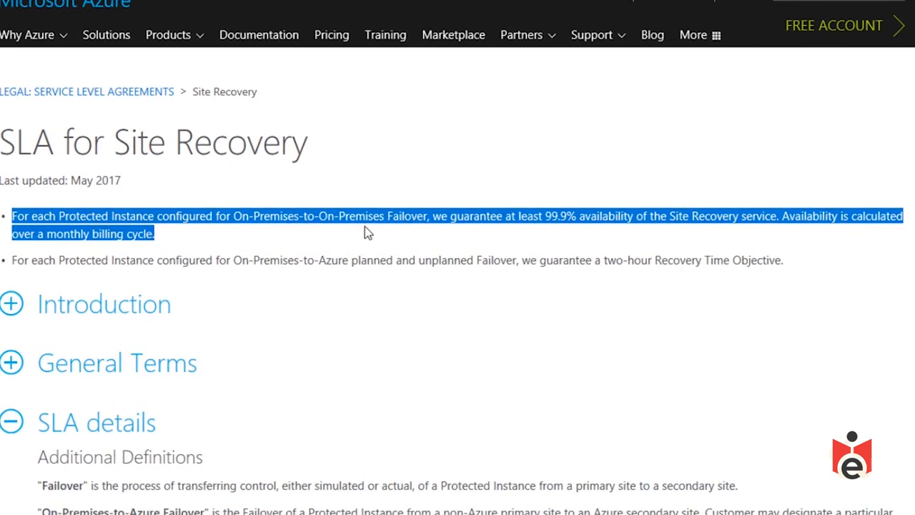
mouse_move(164, 223)
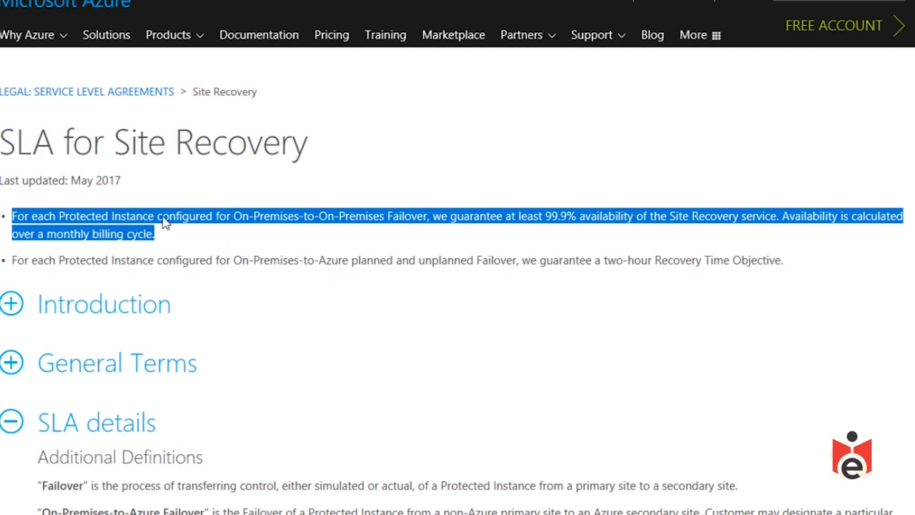
mouse_move(129, 220)
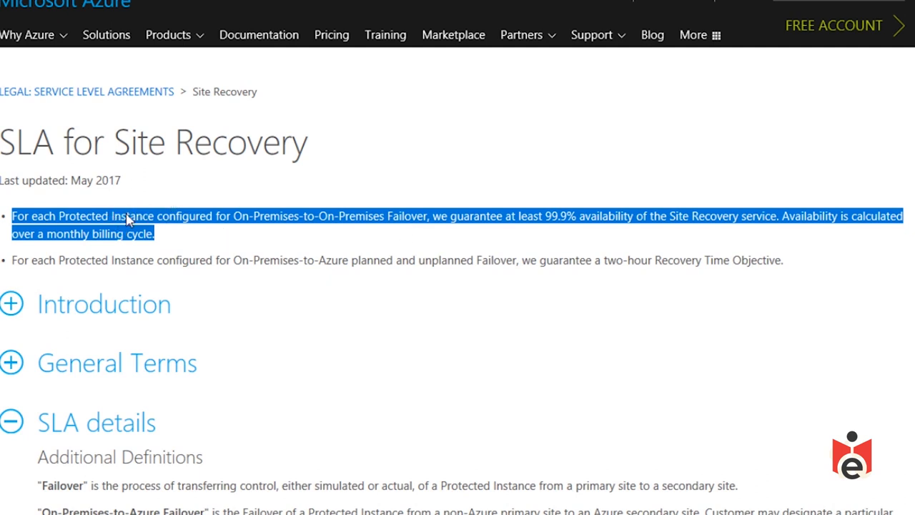
mouse_move(375, 214)
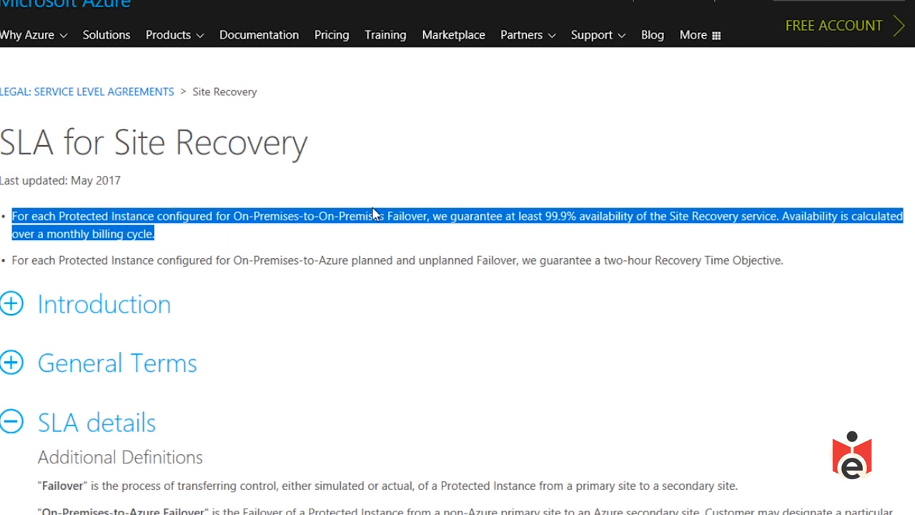
mouse_move(394, 226)
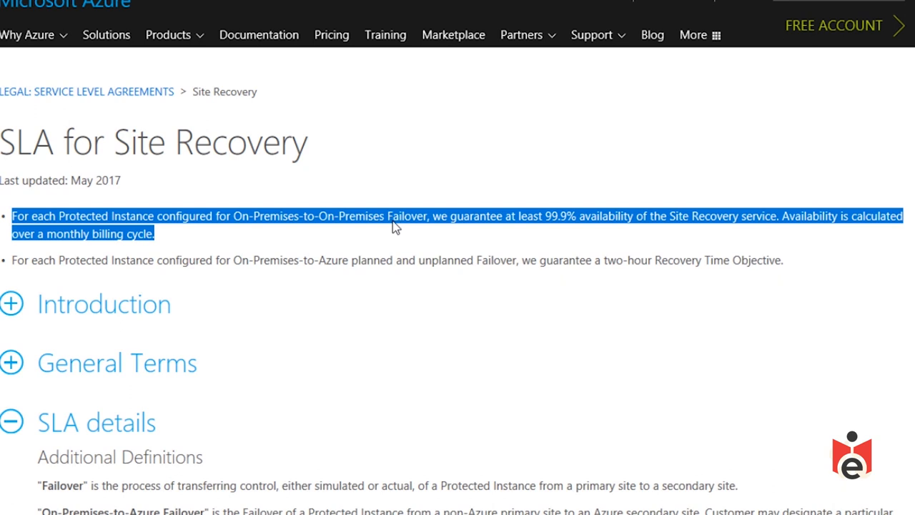
mouse_move(529, 240)
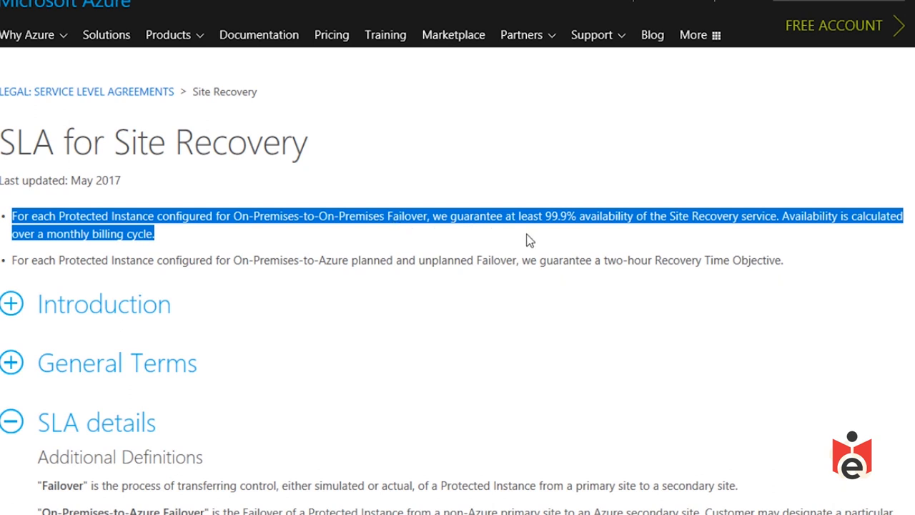
click(546, 215)
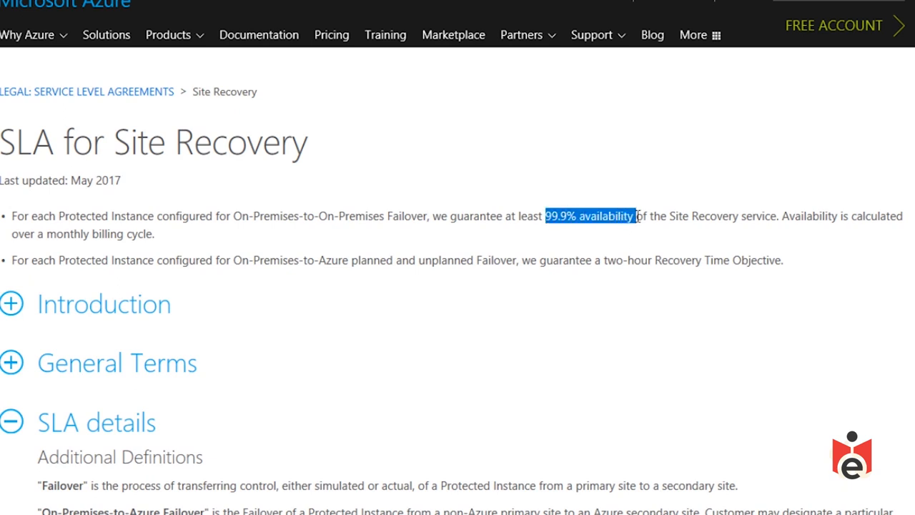
drag(635, 216, 780, 216)
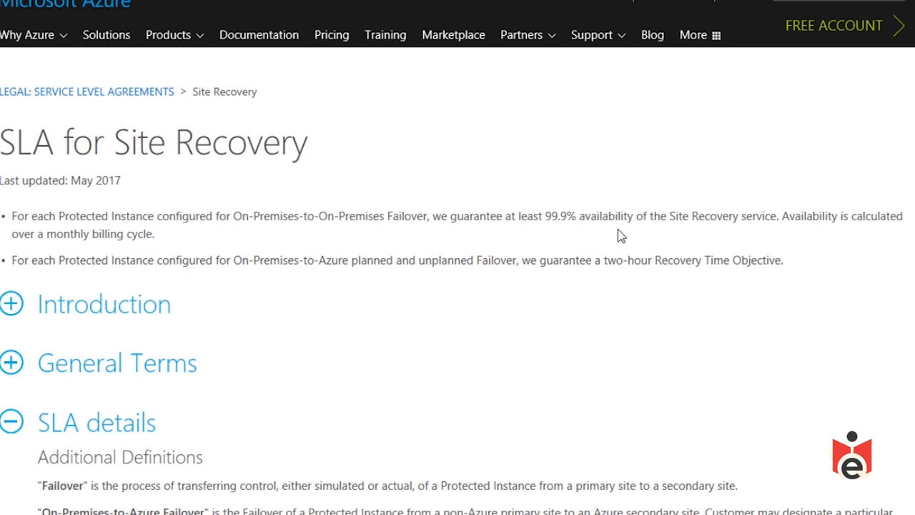
mouse_move(481, 151)
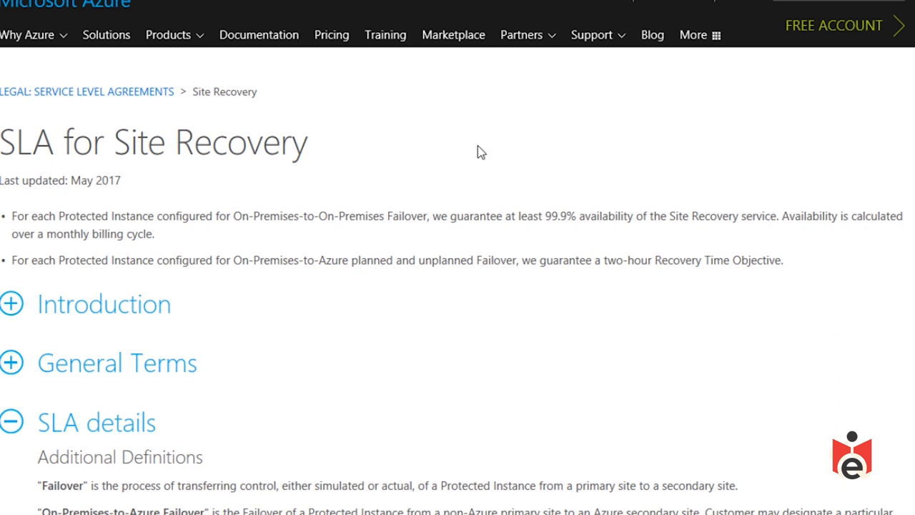
double_click(70, 260)
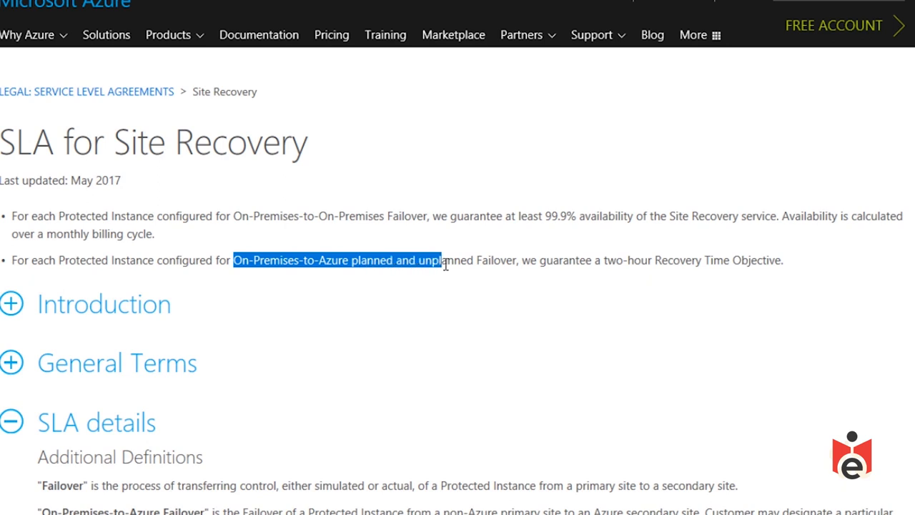
- Highlight the On-Premises-to-Azure failover phrase briefly, then the full two-hour Recovery Time Objective
drag(444, 261, 518, 261)
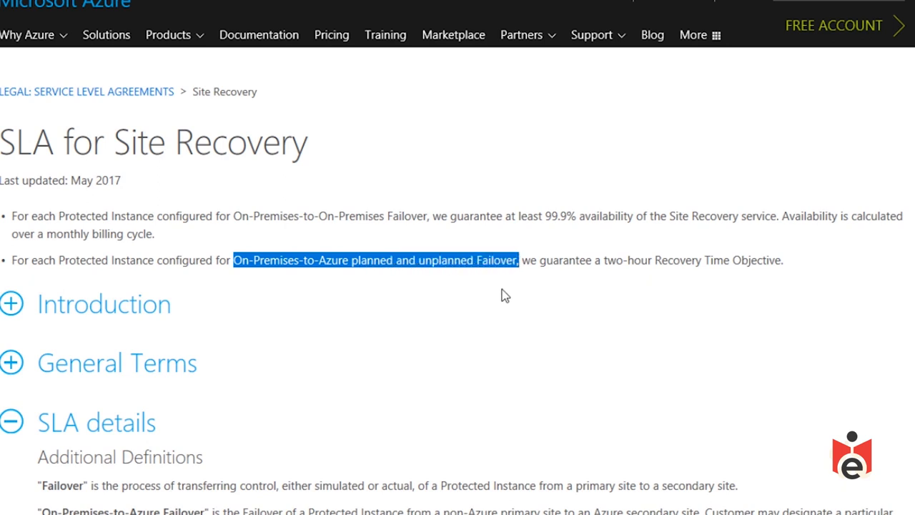
click(504, 292)
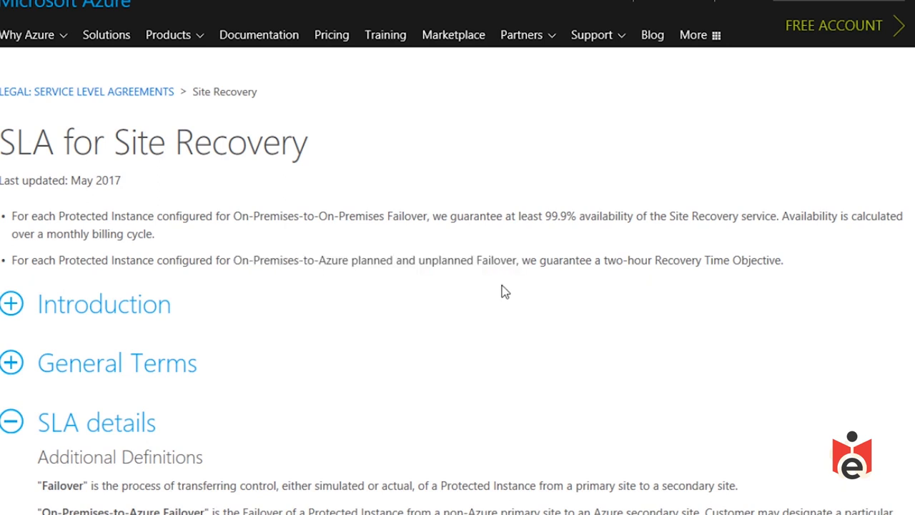
drag(604, 260, 747, 260)
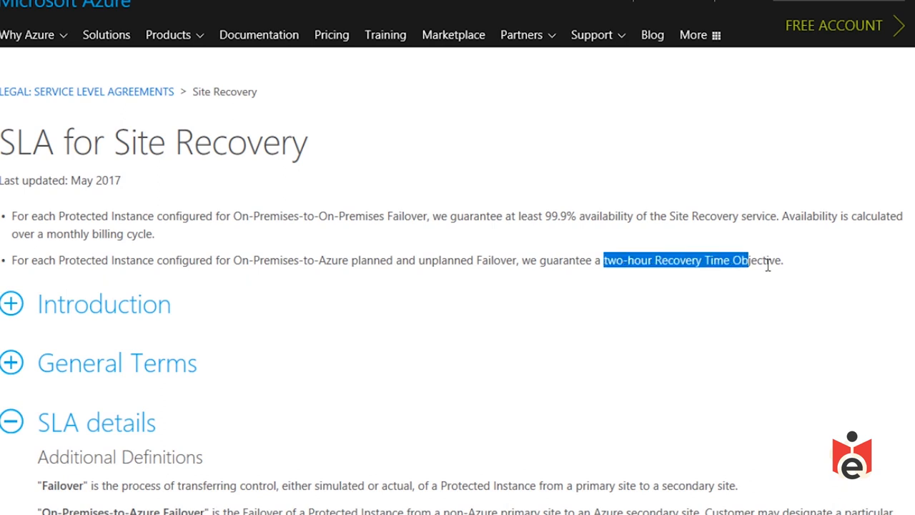
drag(747, 260, 784, 260)
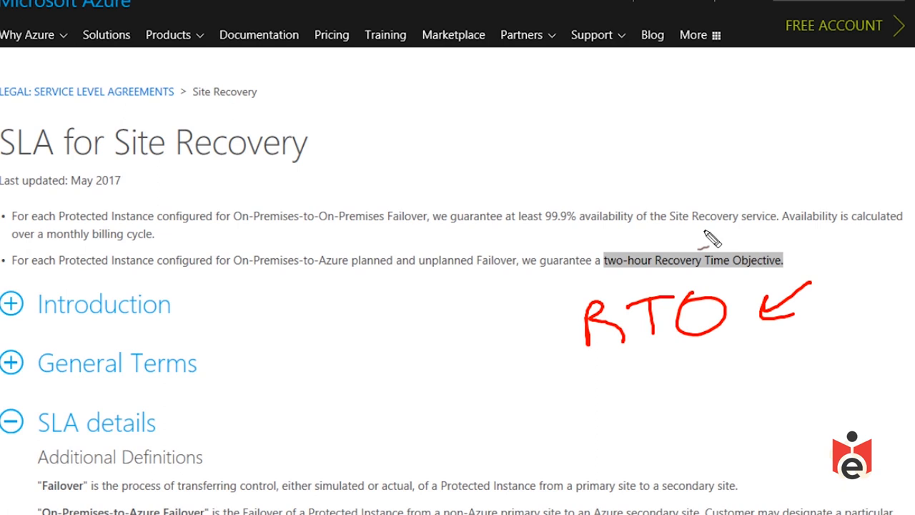
mouse_move(695, 250)
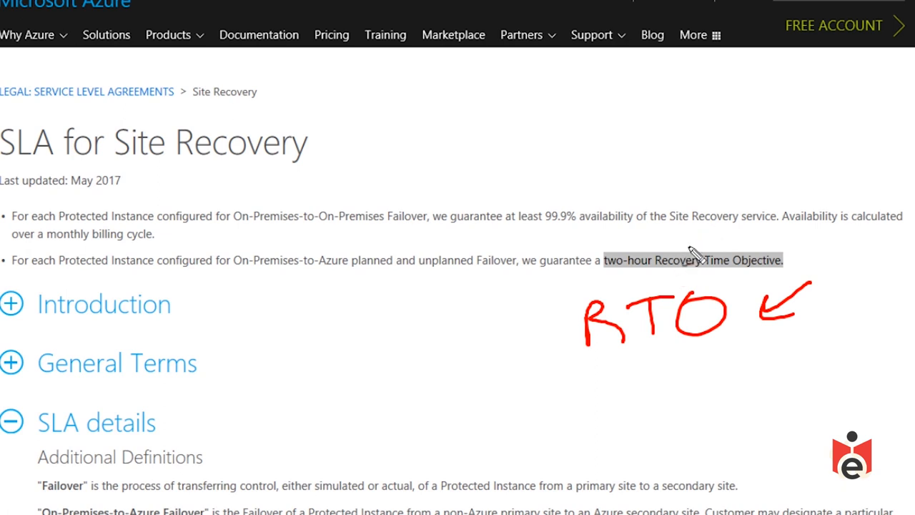
mouse_move(806, 117)
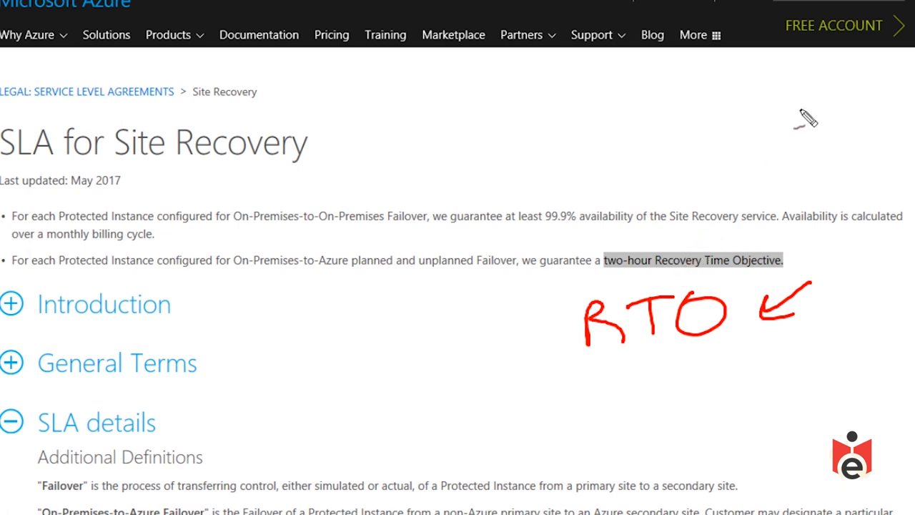